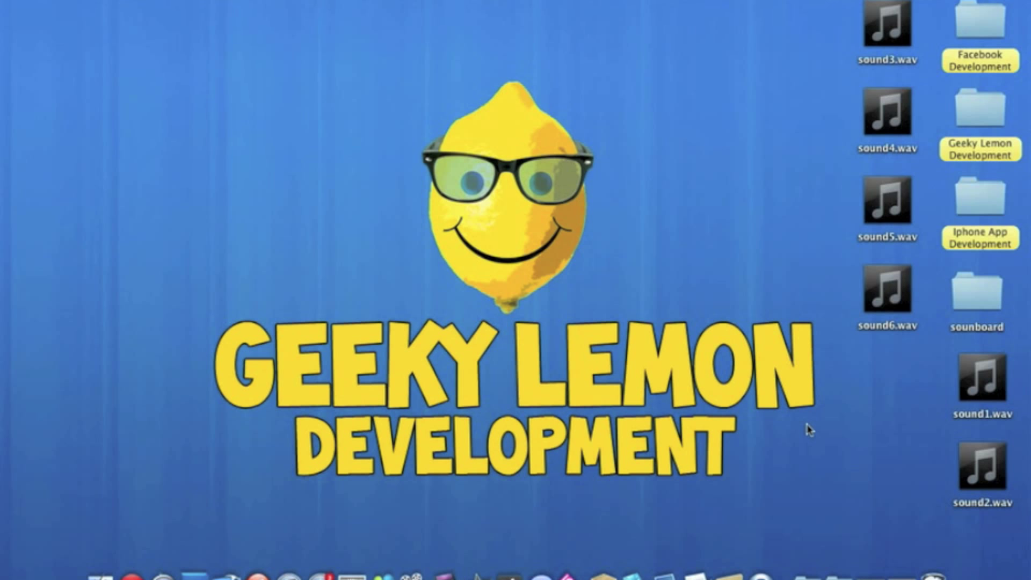
mouse_move(846, 442)
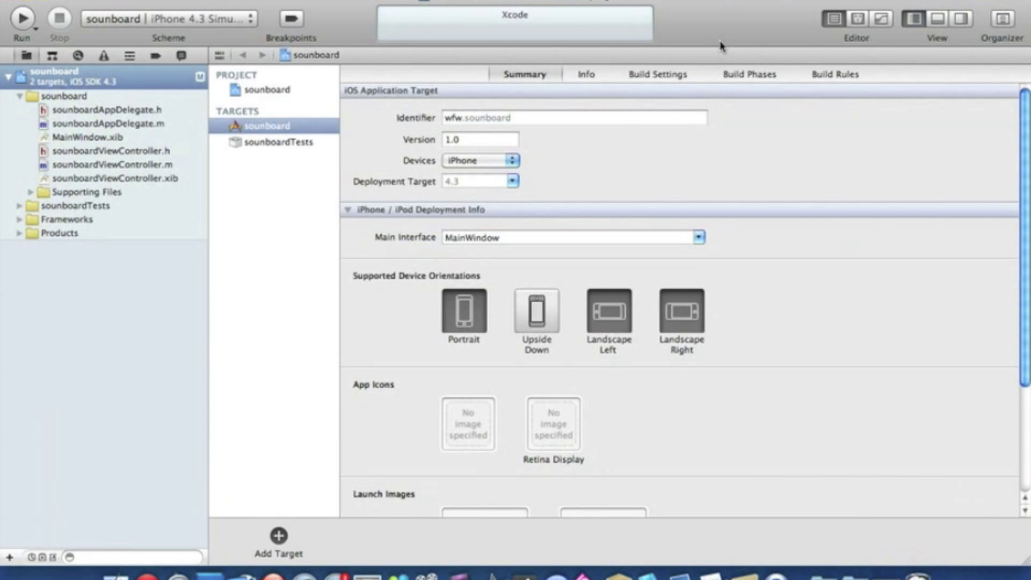
mouse_move(467, 35)
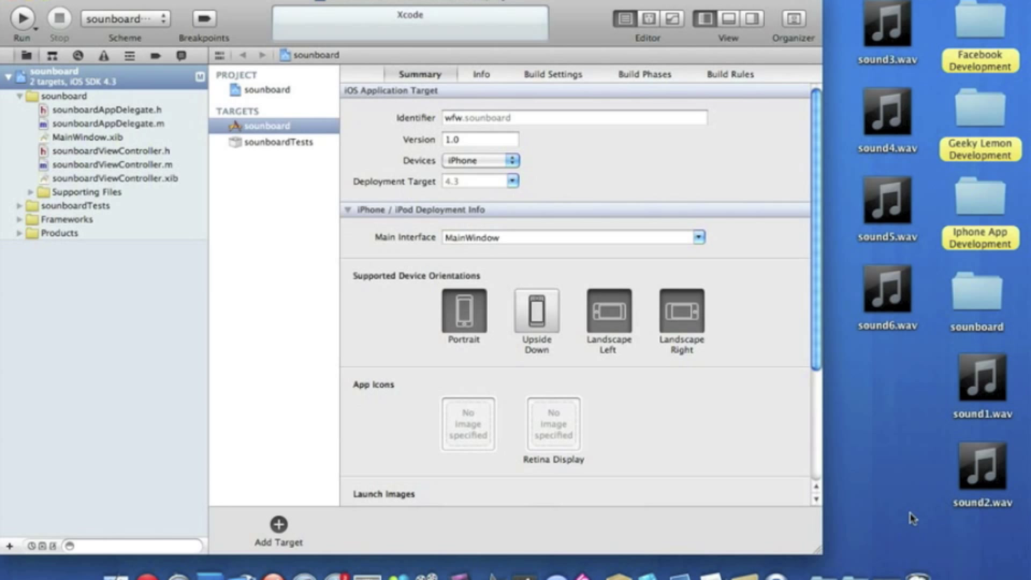
mouse_move(874, 515)
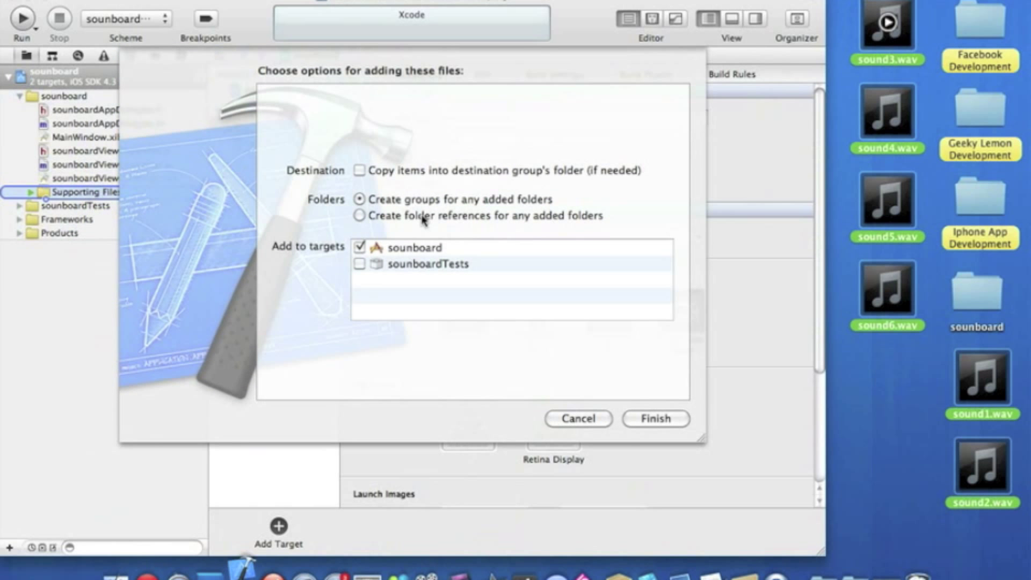
Add sound1–sound6.wav under Supporting Files, copying them into the project folder.
click(360, 170)
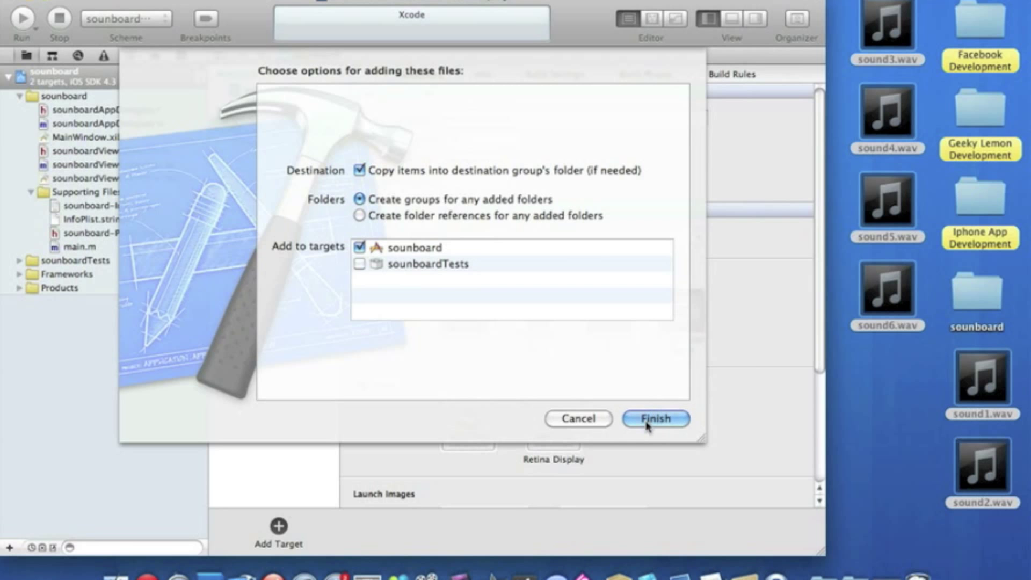
click(654, 419)
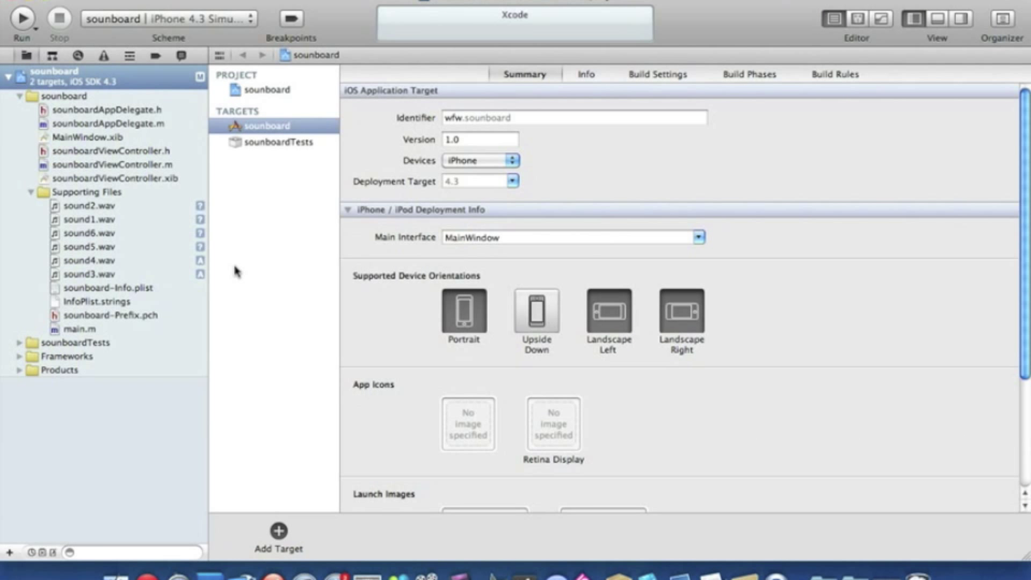
mouse_move(91, 103)
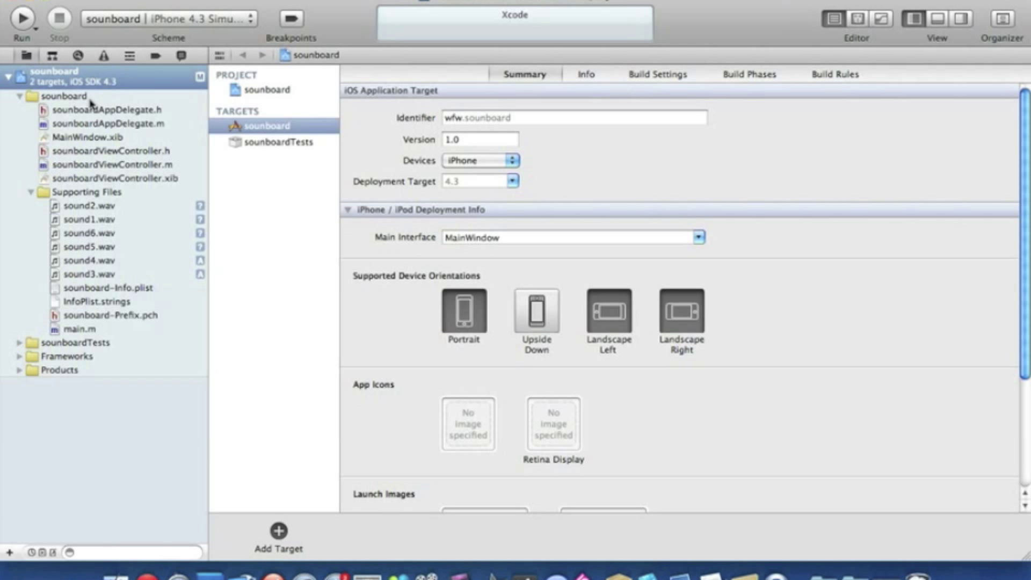
mouse_move(720, 79)
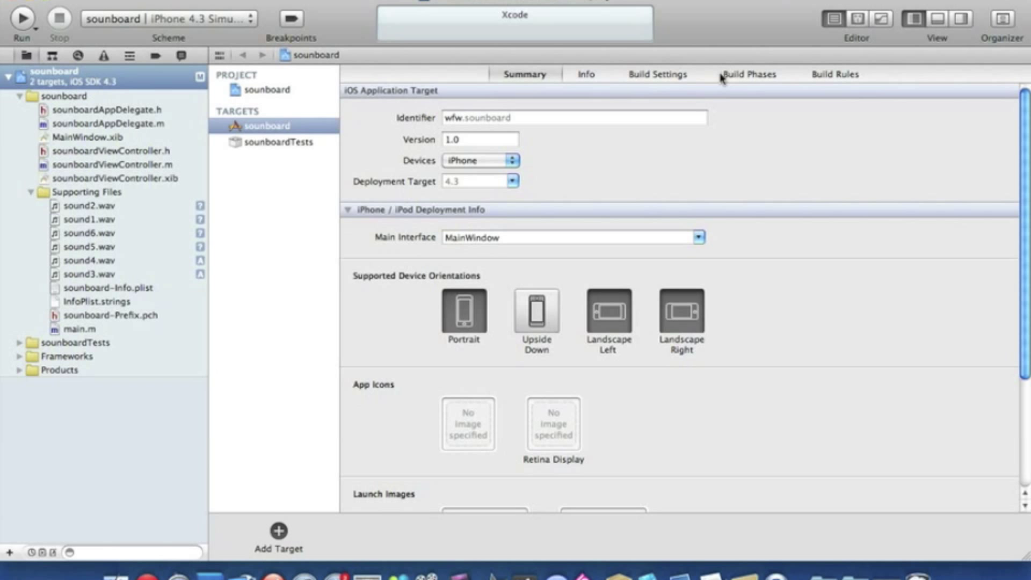
Link AudioToolbox.framework to the sounboard target in Build Phases.
click(748, 73)
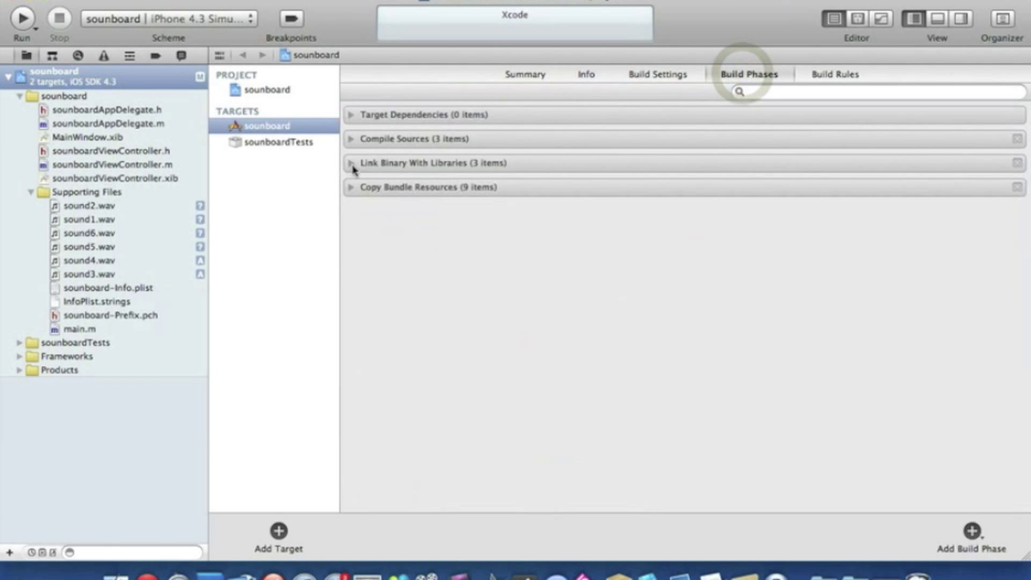
click(352, 163)
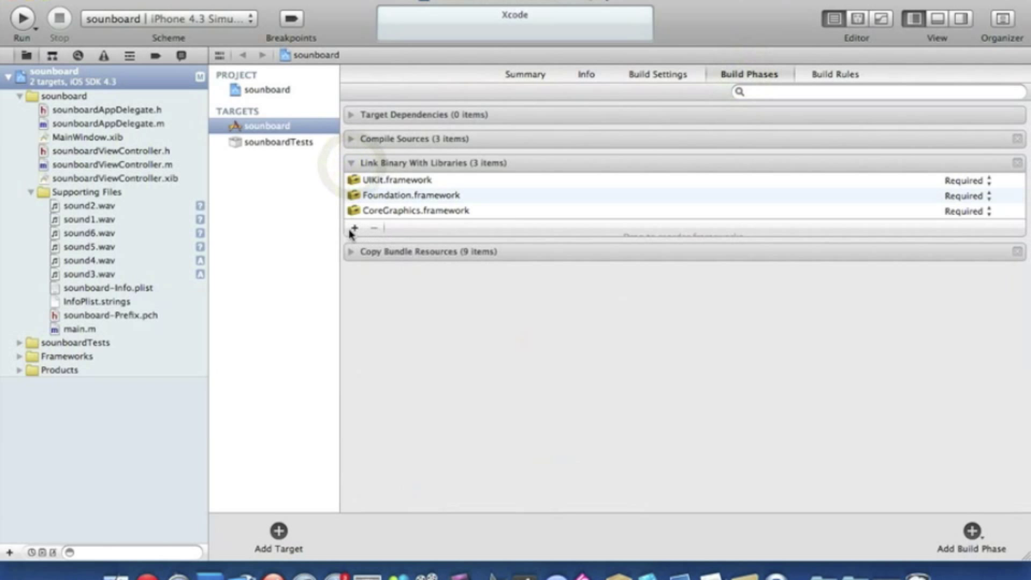
click(354, 228)
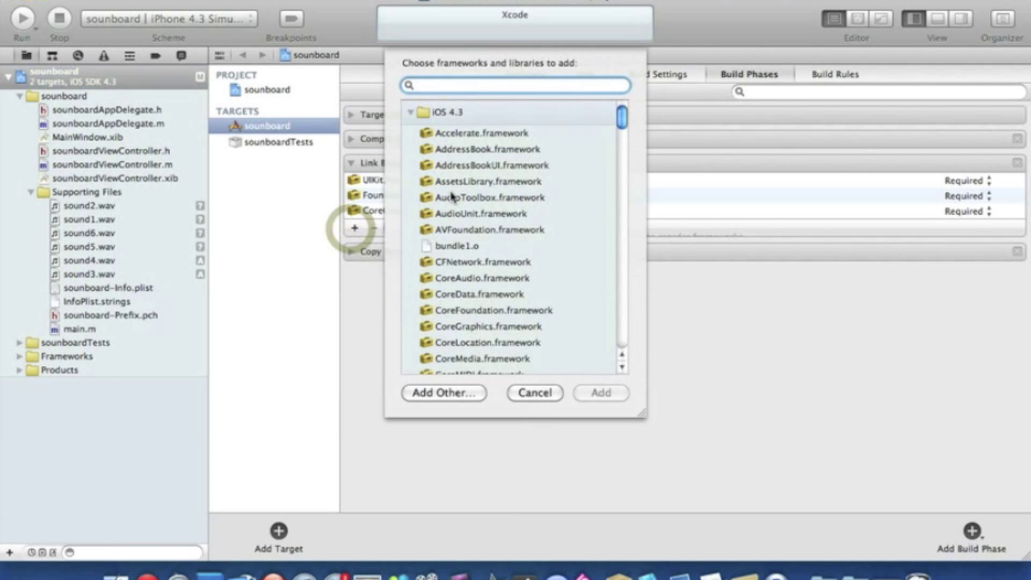
text(aui)
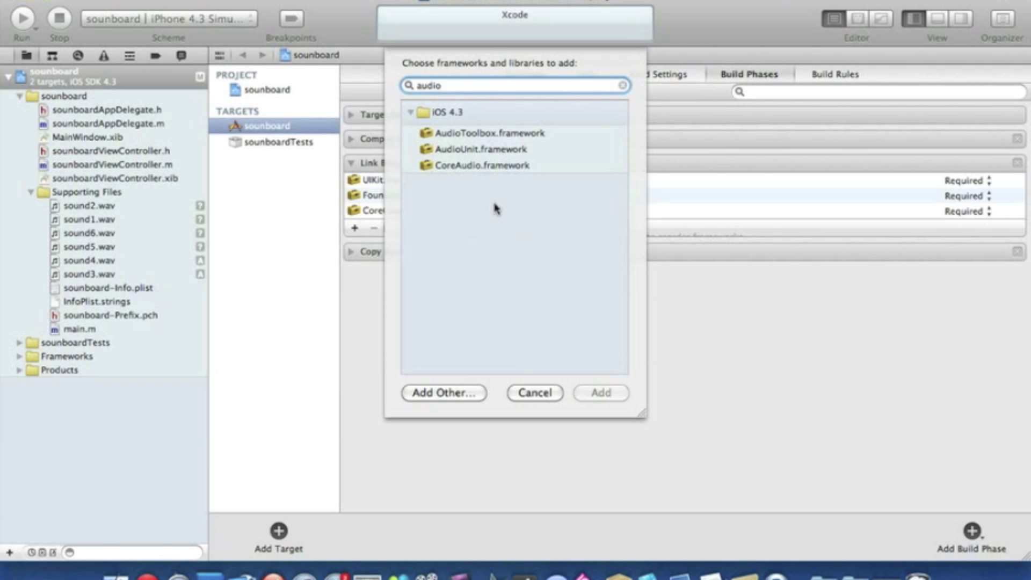
click(488, 133)
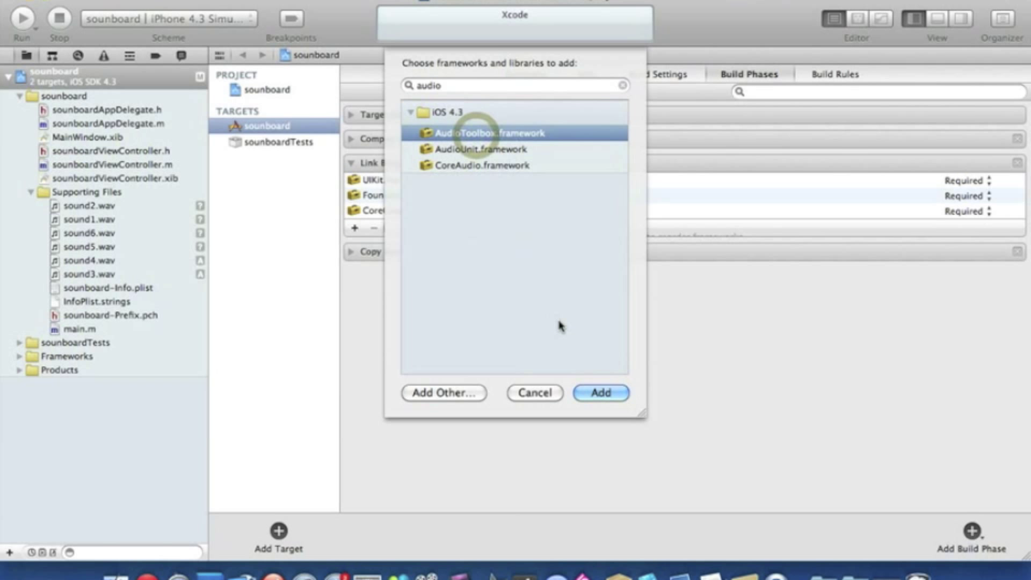
click(599, 392)
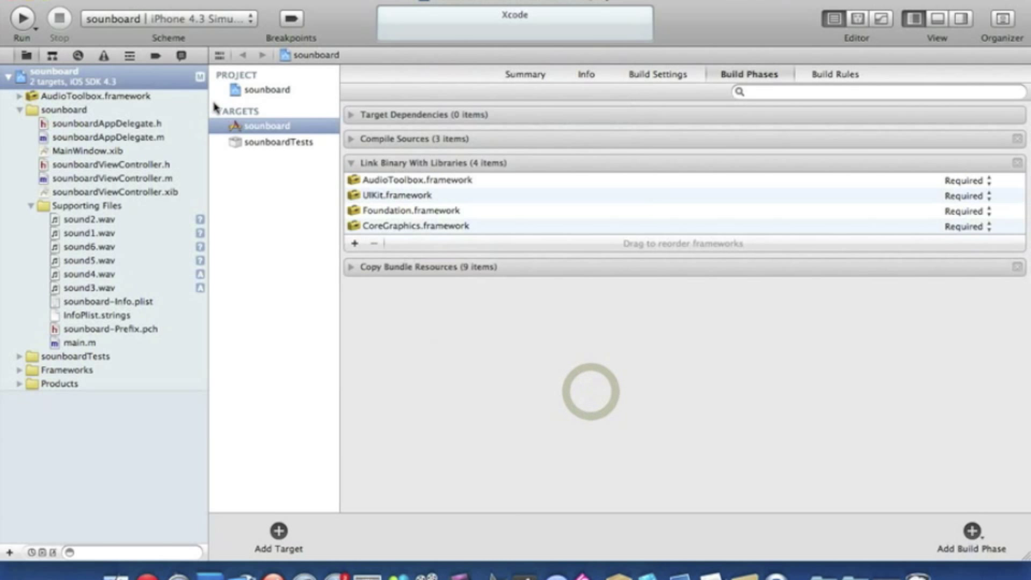
click(112, 165)
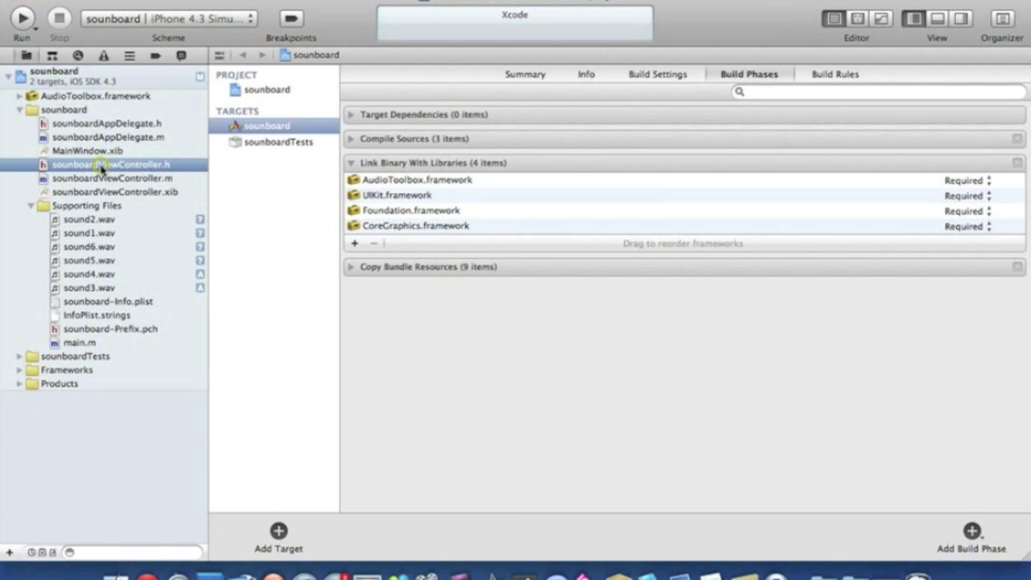
Add #import <AudioToolbox/AudioToolbox.h> below the UIKit import in sounboardViewController.h.
click(112, 165)
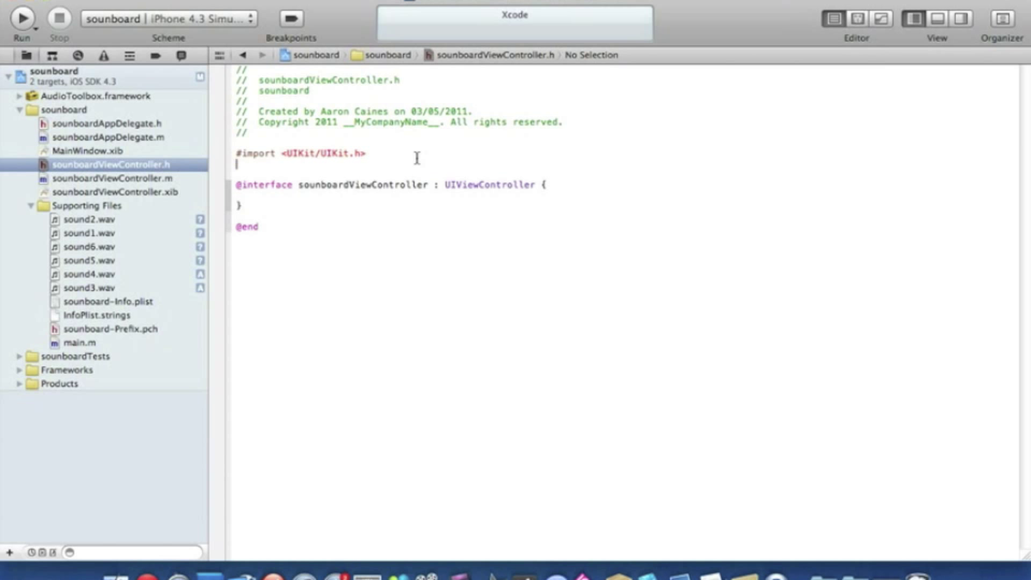
text(#)
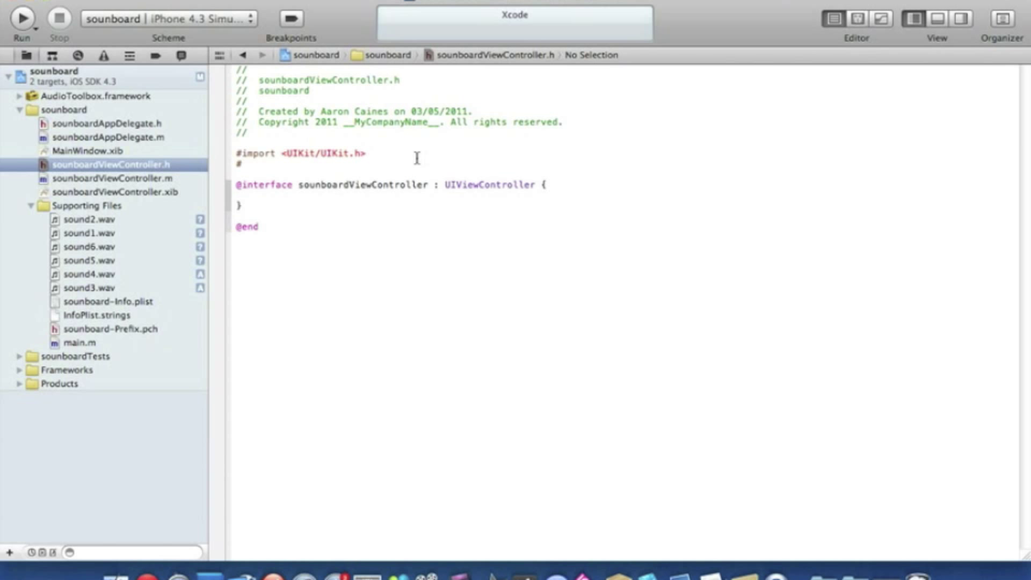
text(import)
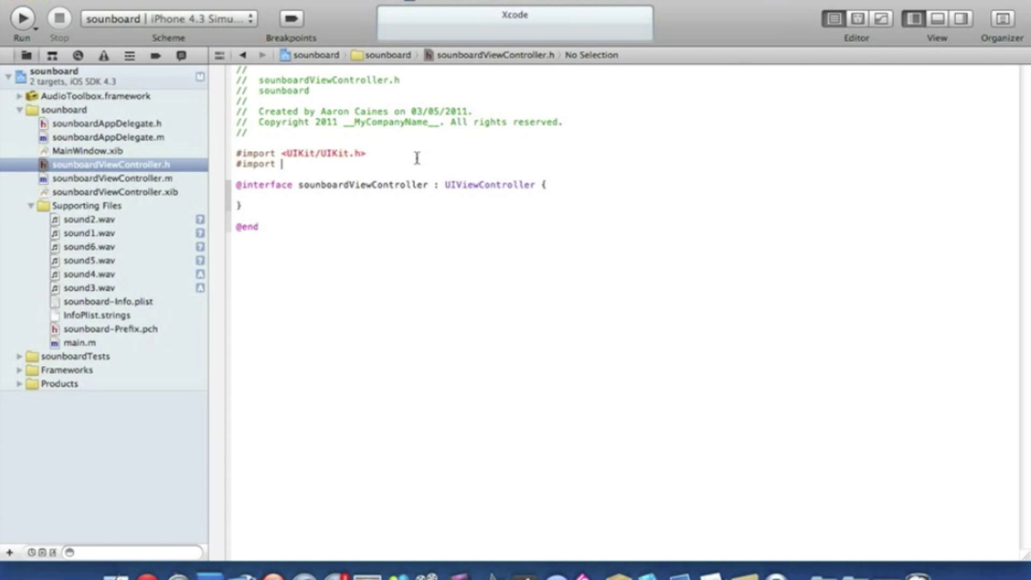
text(<)
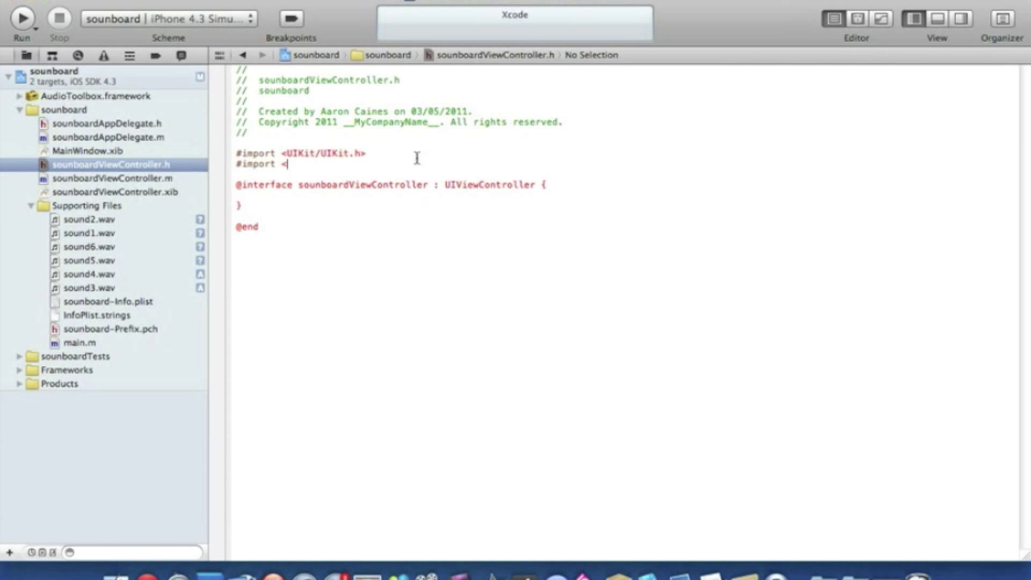
text(A)
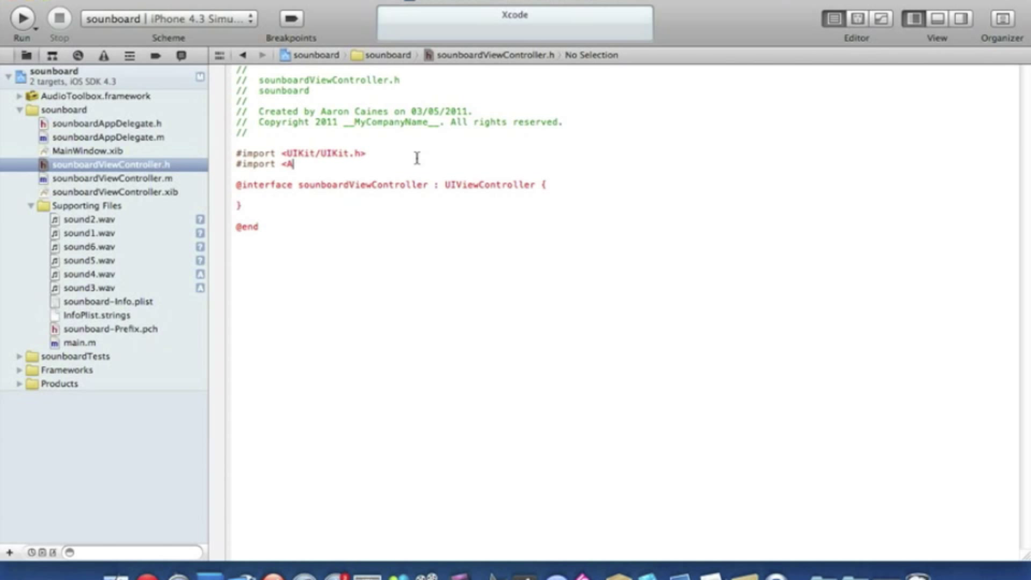
text(udioToolbox/AudioToolbox.h>)
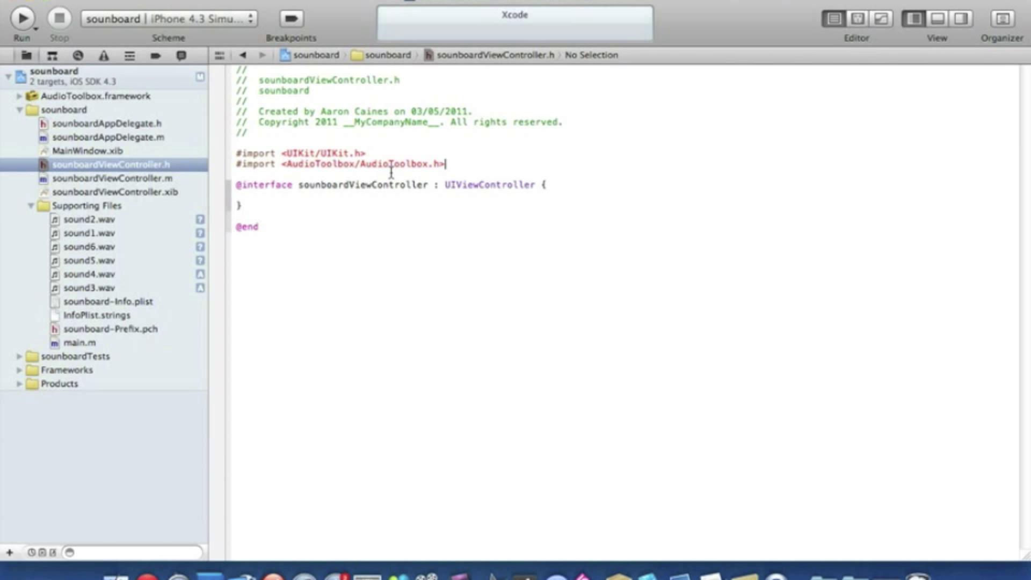
click(328, 206)
text(-)
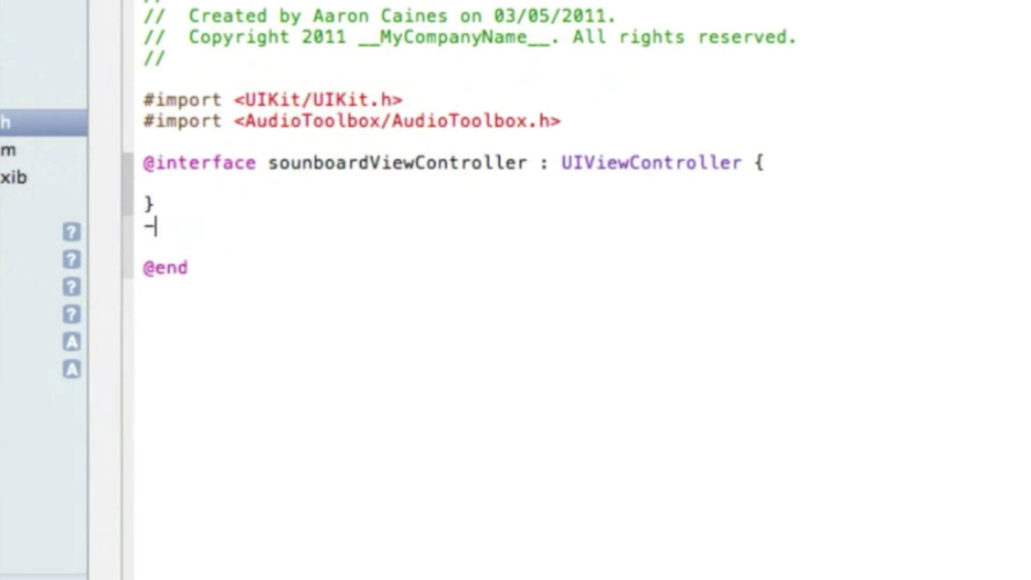
Declare -(IBAction)sound1; through -(IBAction)sound6; on separate lines after the interface braces.
text(()
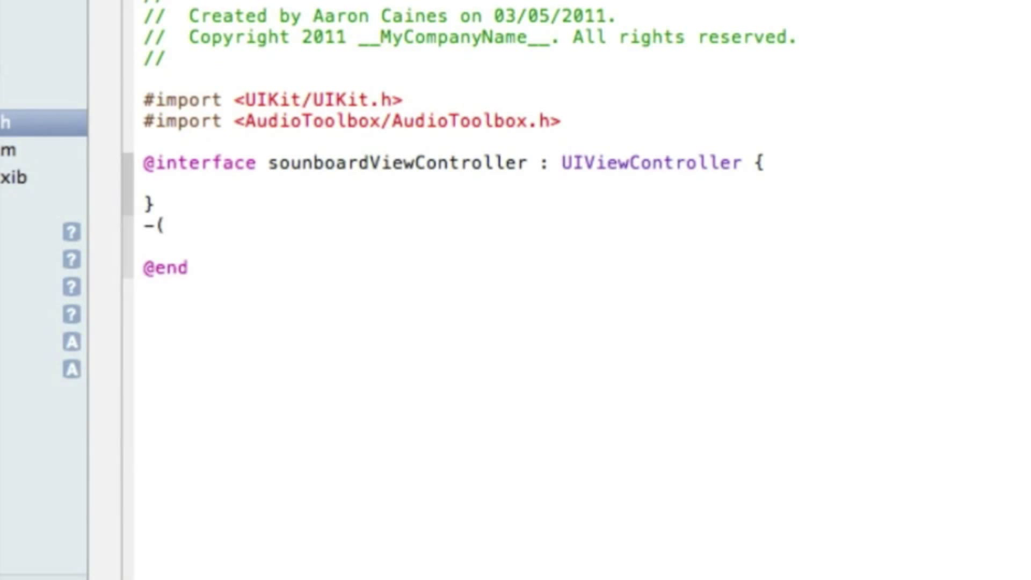
text(IBAC)
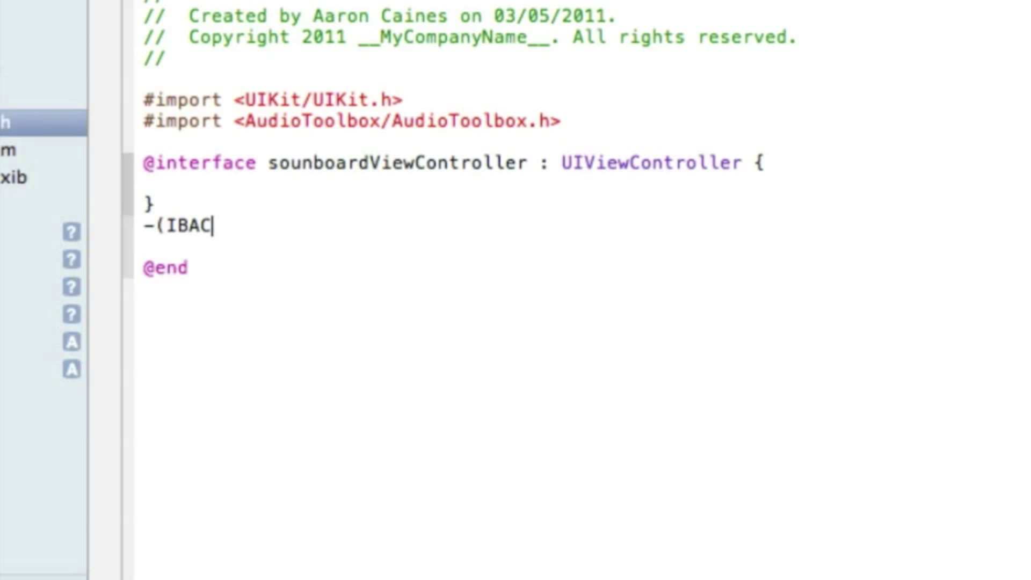
text(ti)
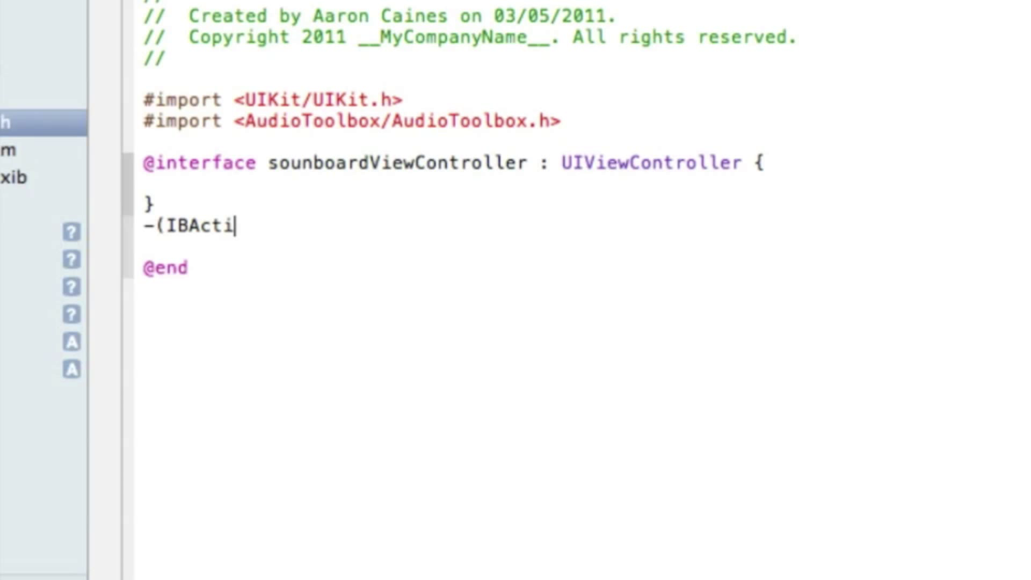
text(on))
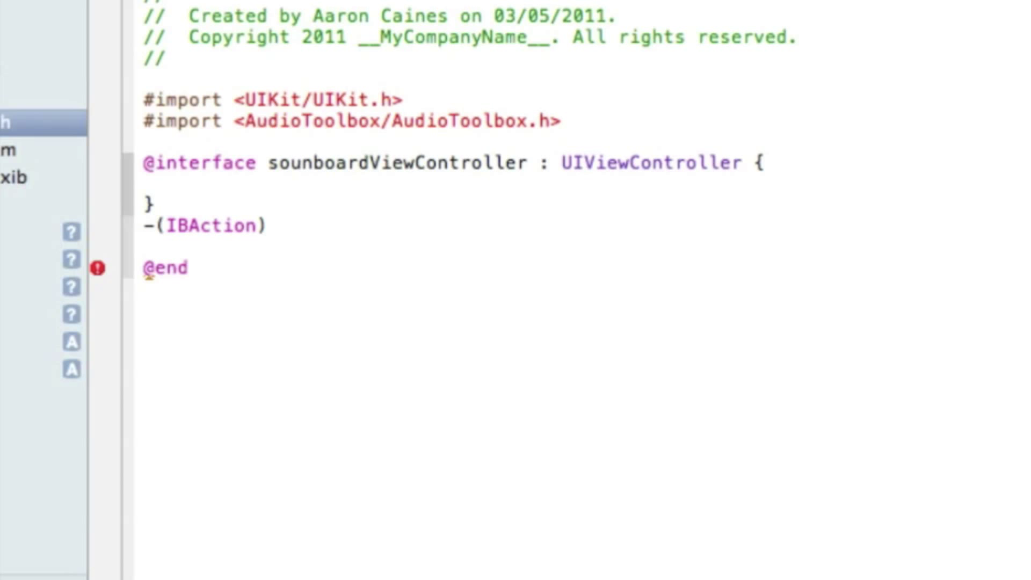
text(so)
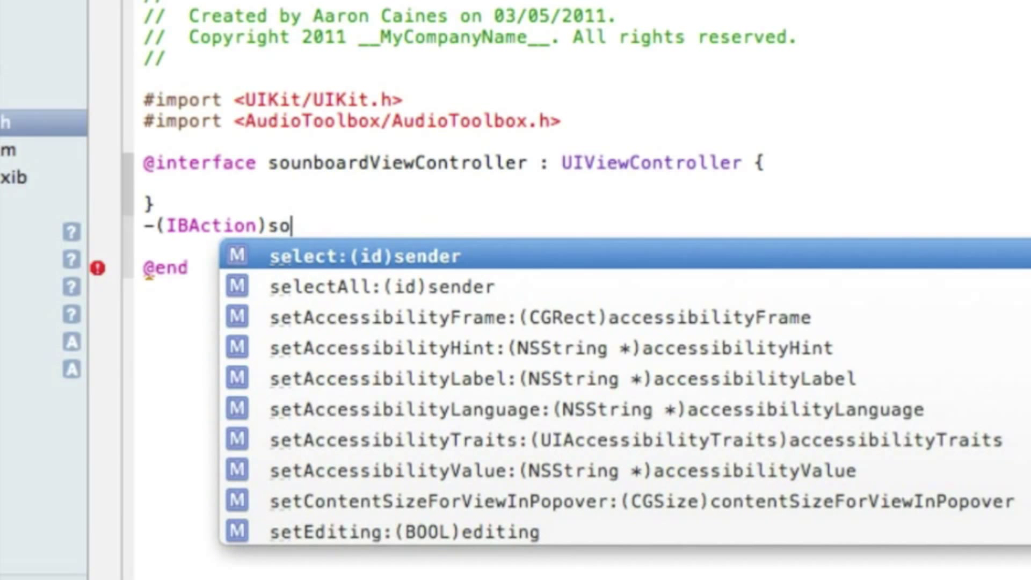
text(und1)
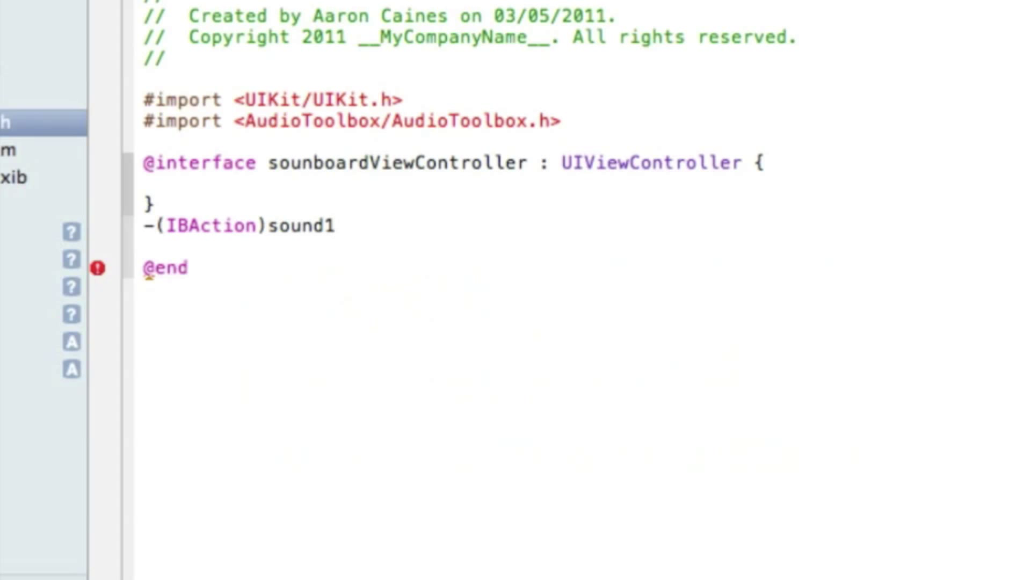
text(;)
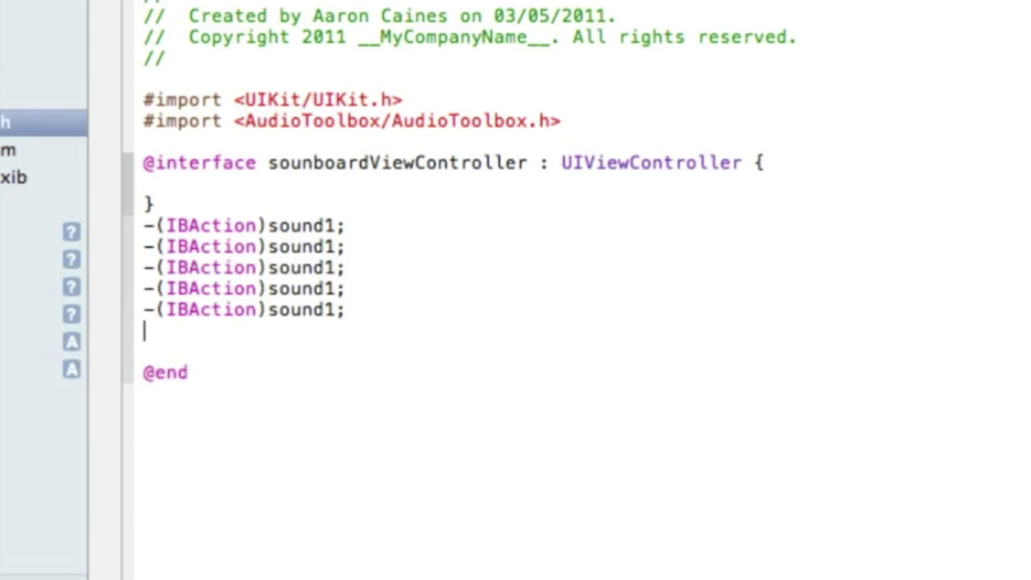
text(-(IBAction)sound1;)
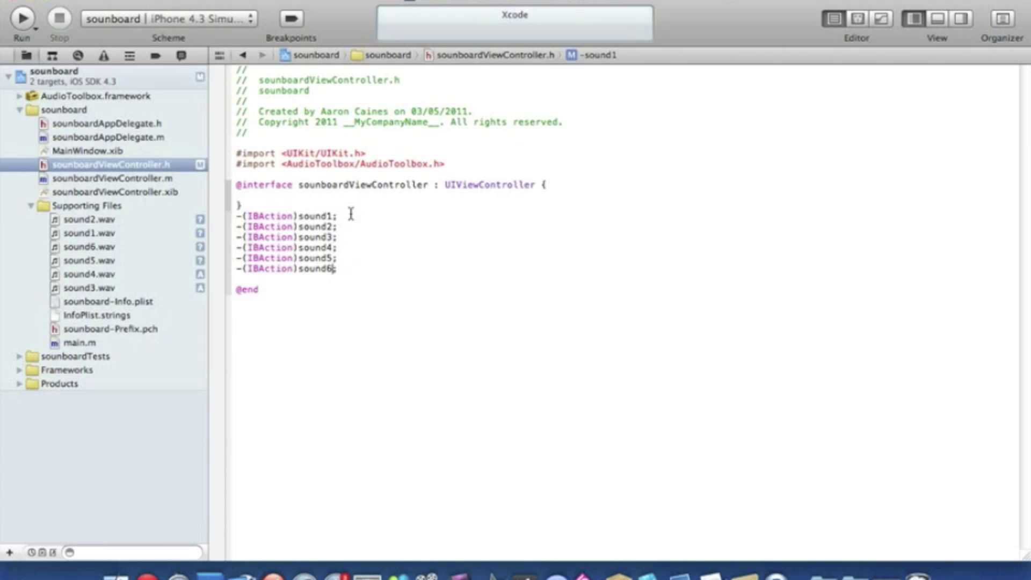
click(113, 178)
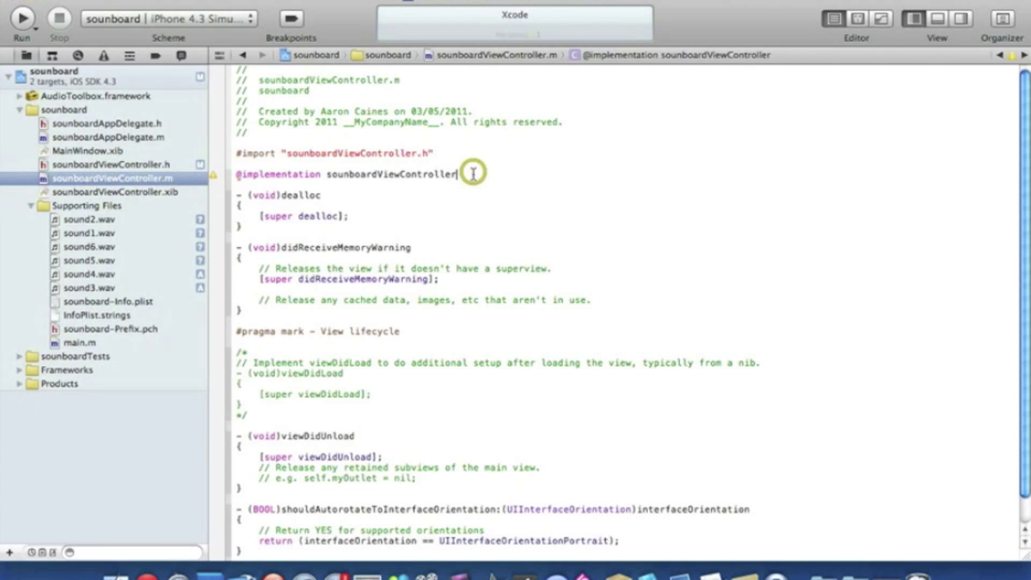
key(enter)
text(-)
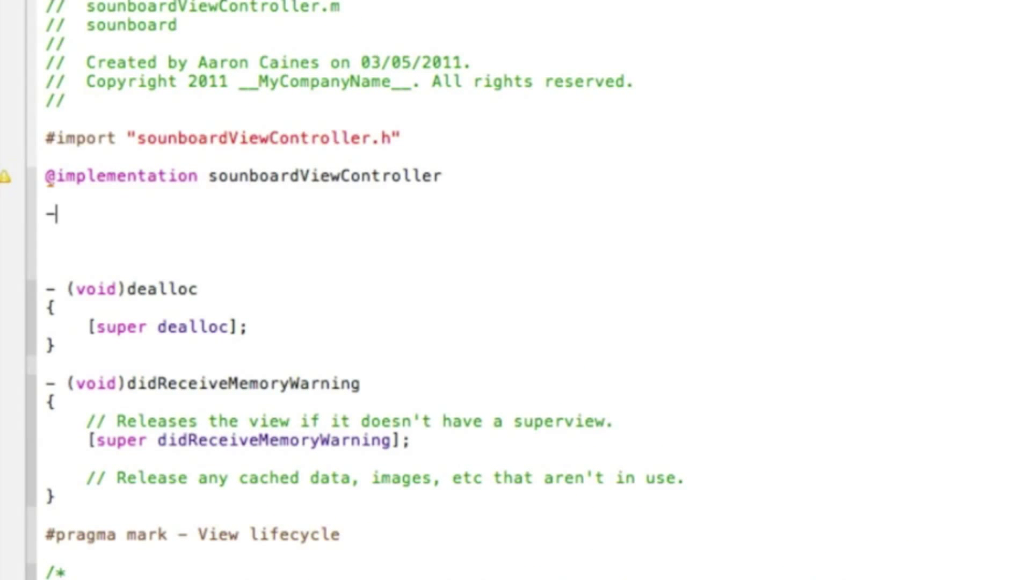
text((IB)
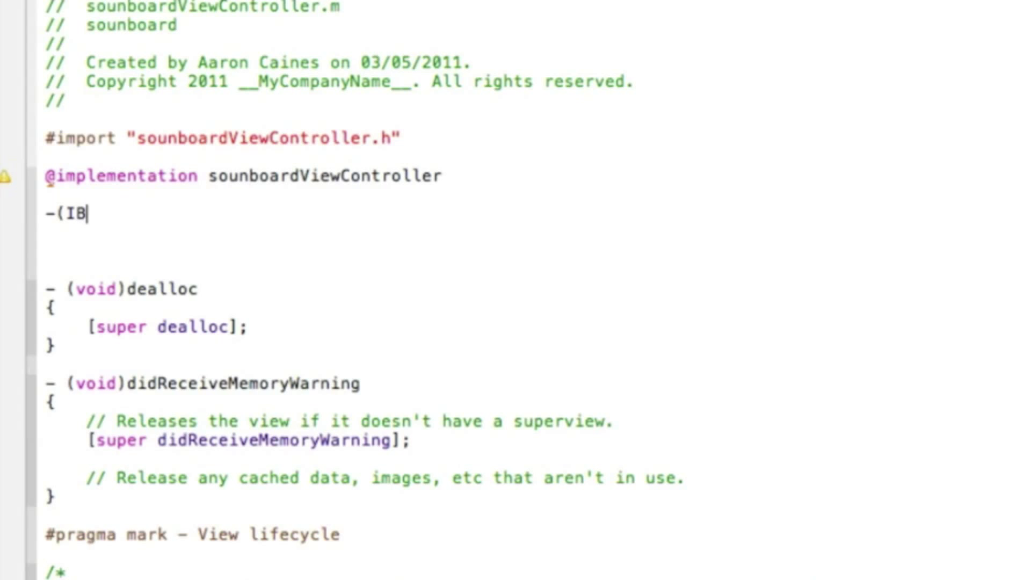
text(Action)
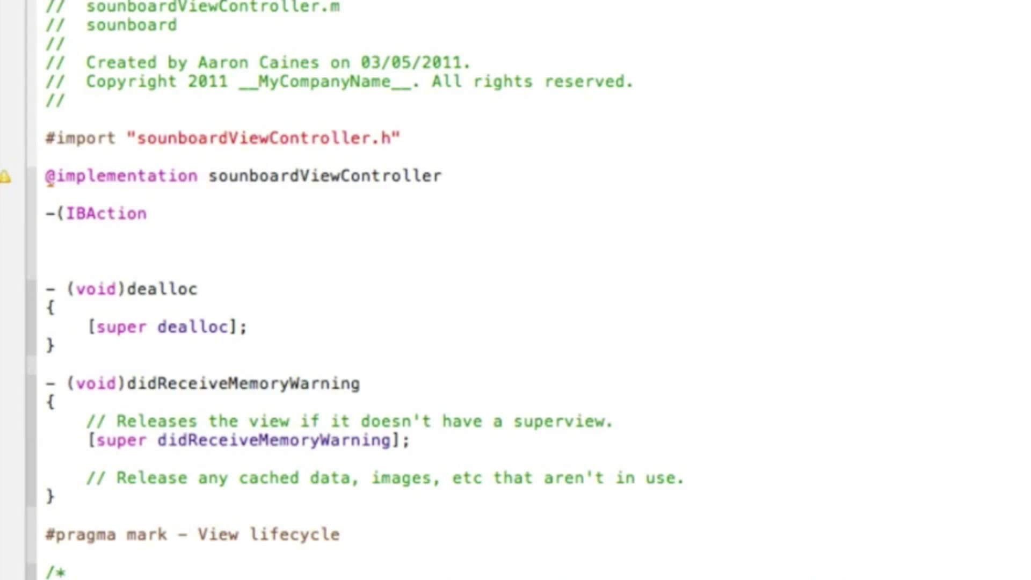
text())
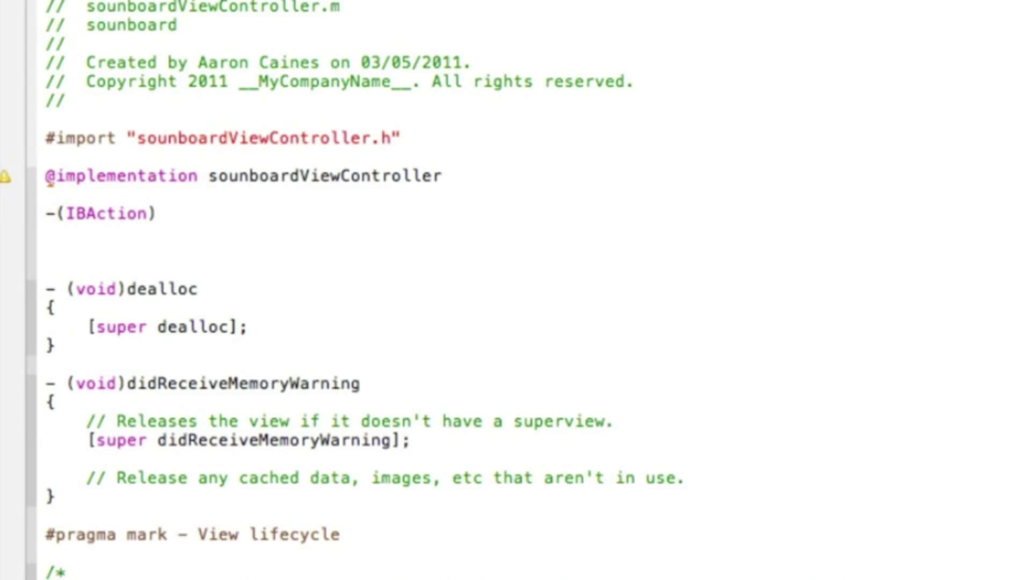
text(sound1)
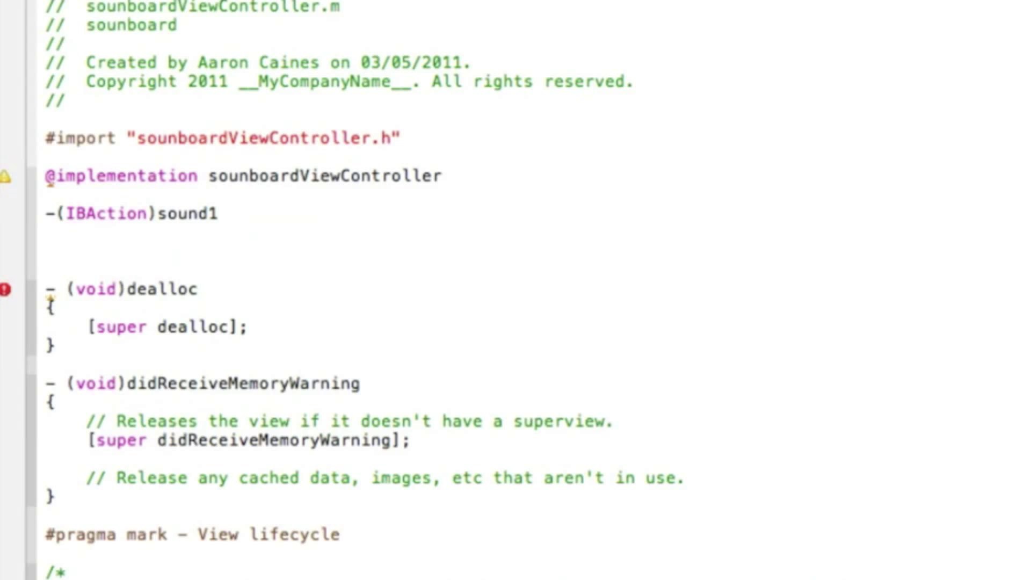
text({)
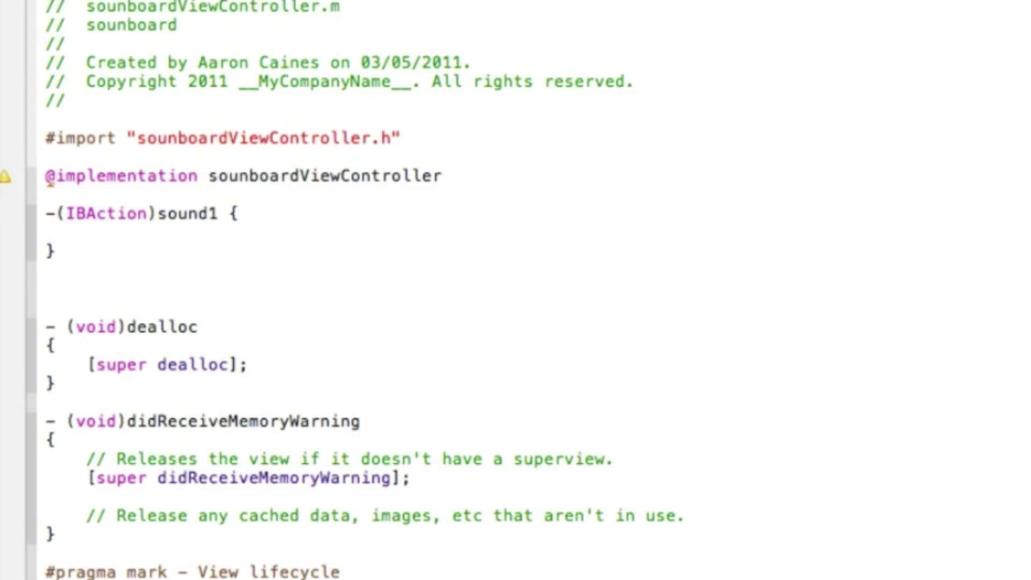
Type CFBundleRef mainBundle = CFBundleGetMainBundle(); and declare CFURLRef soundFileURLRef.
text(CFStringRef)
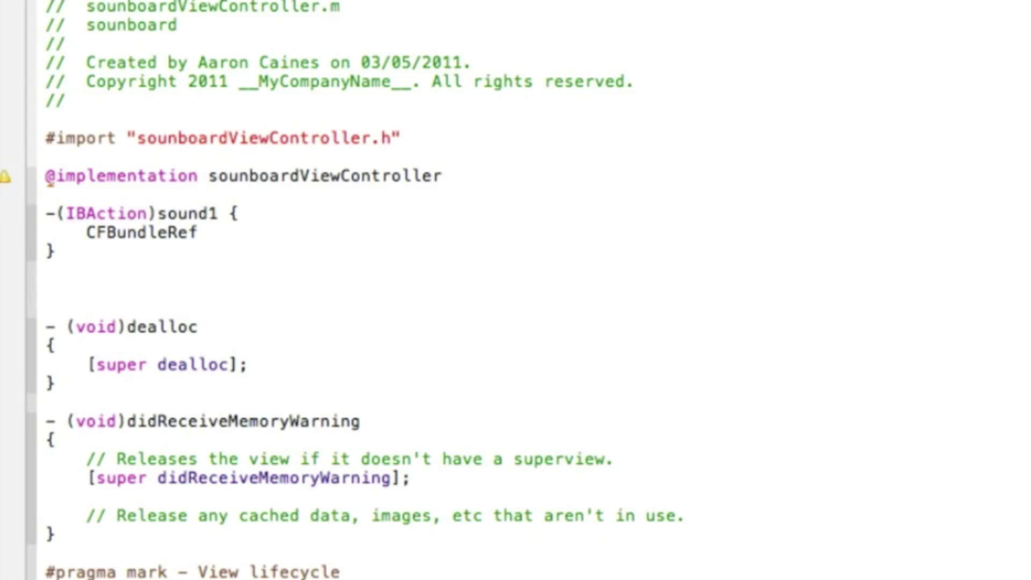
text(mai)
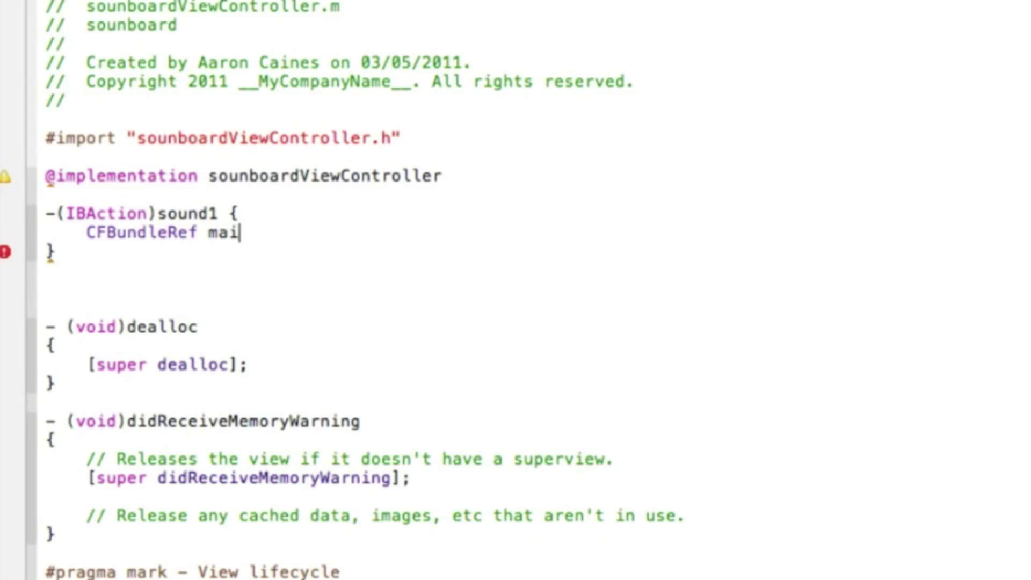
text(nBunf)
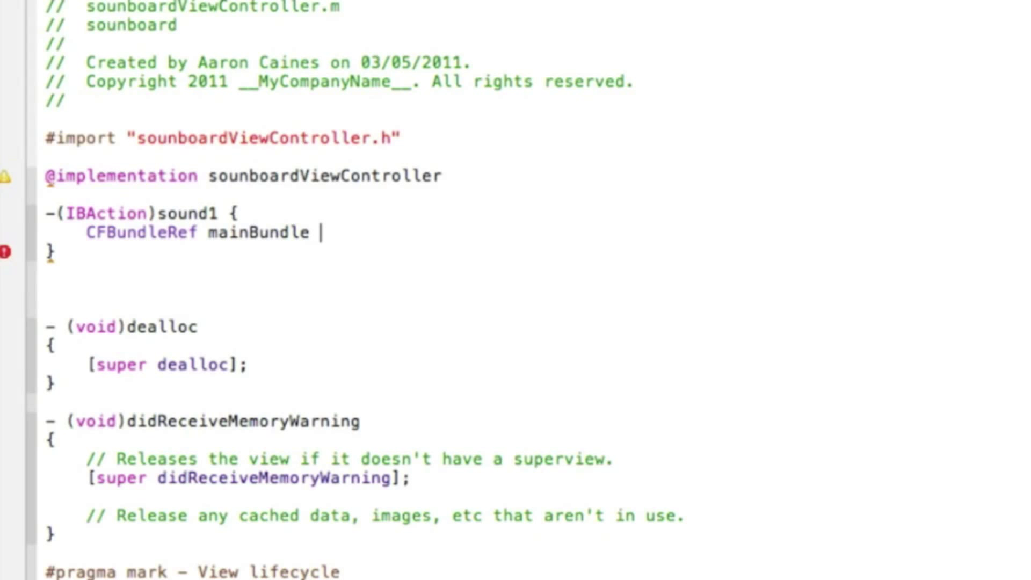
text(=)
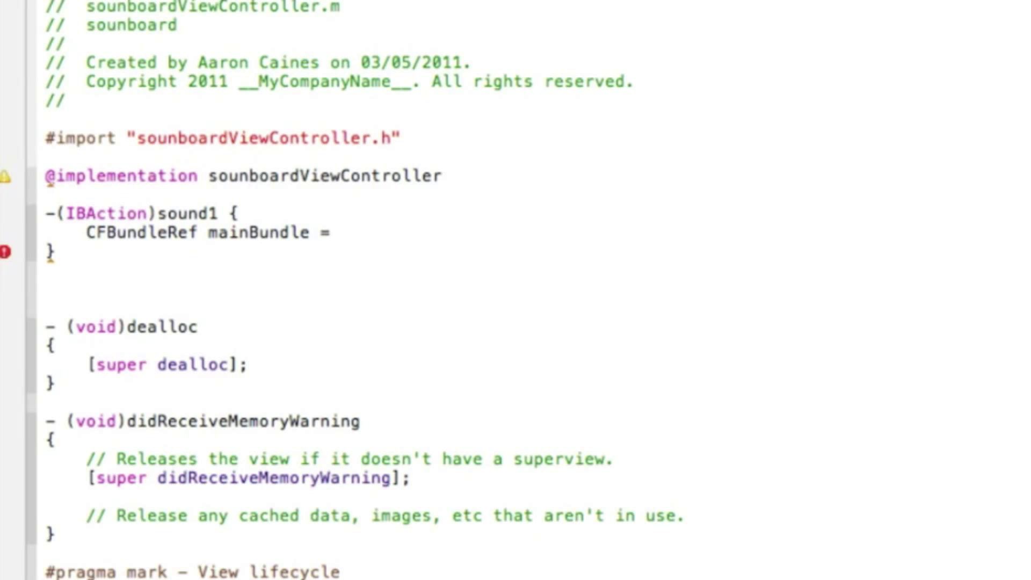
text(CFBundleGetMainBundle())
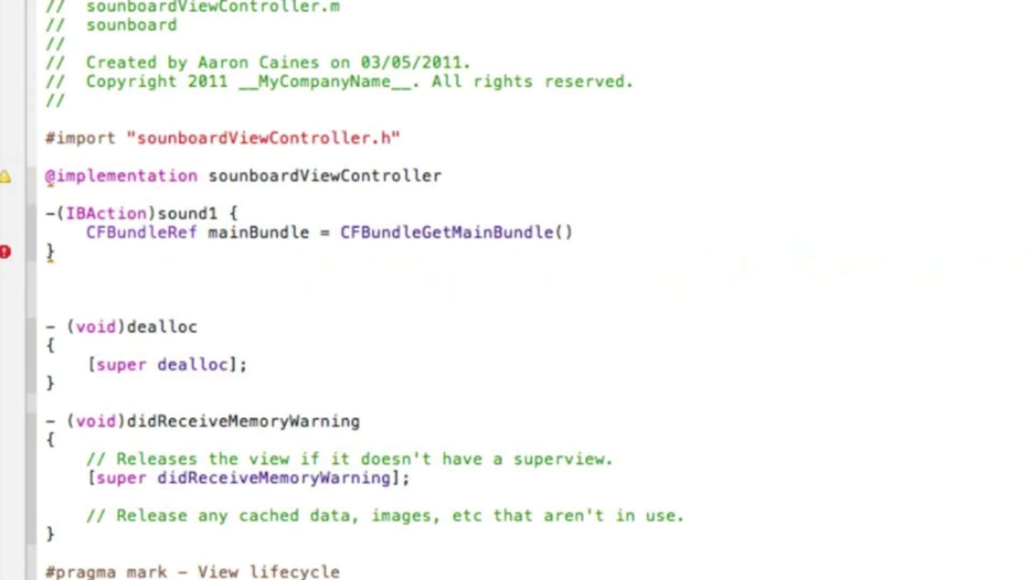
text(;)
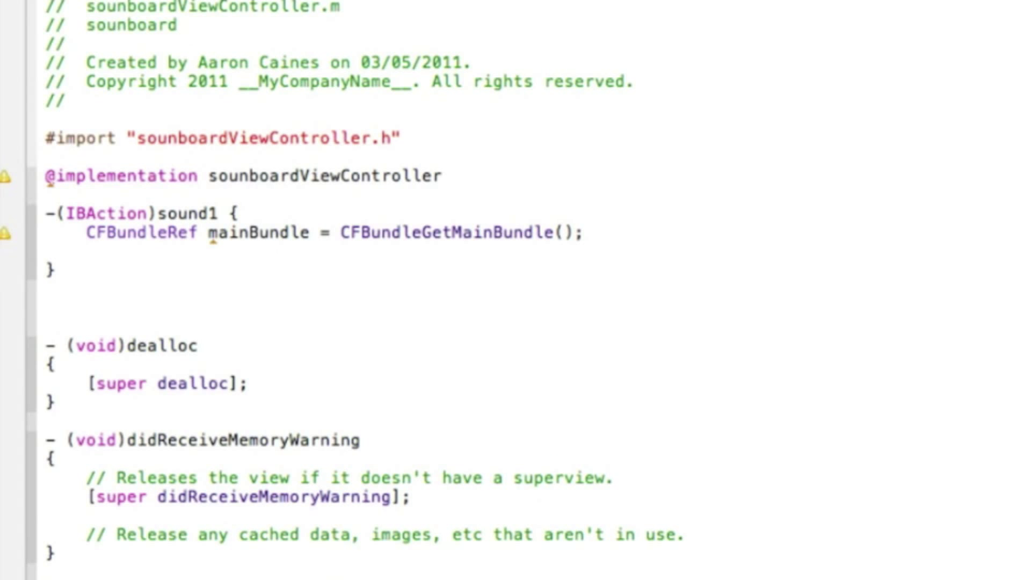
text(CFURLRef)
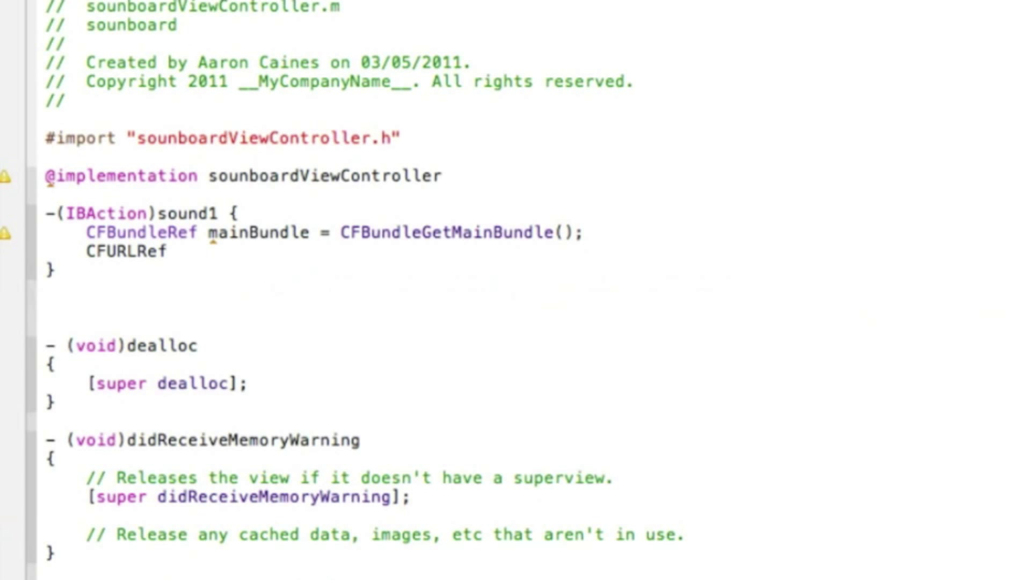
text(sound)
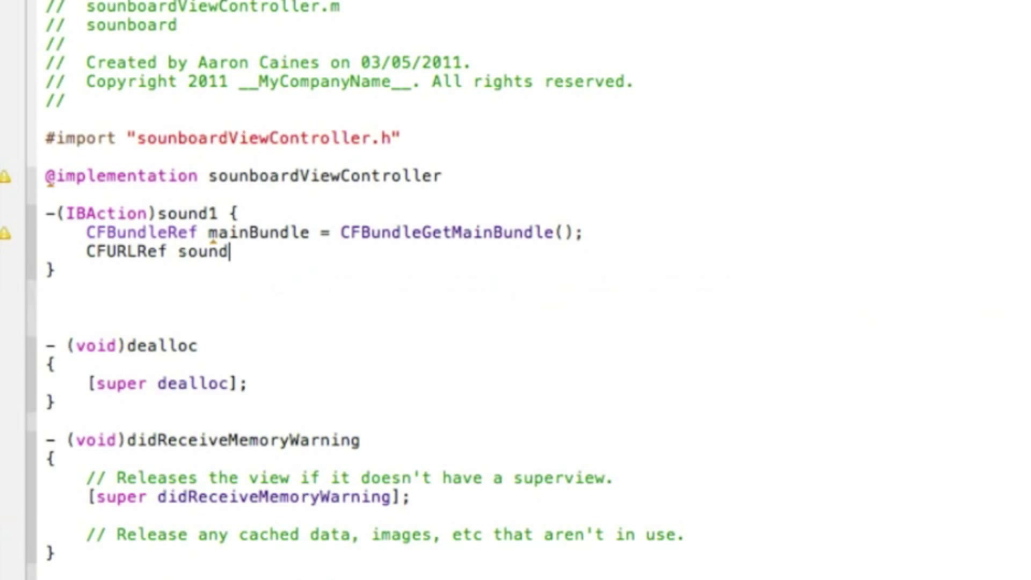
text(Fil)
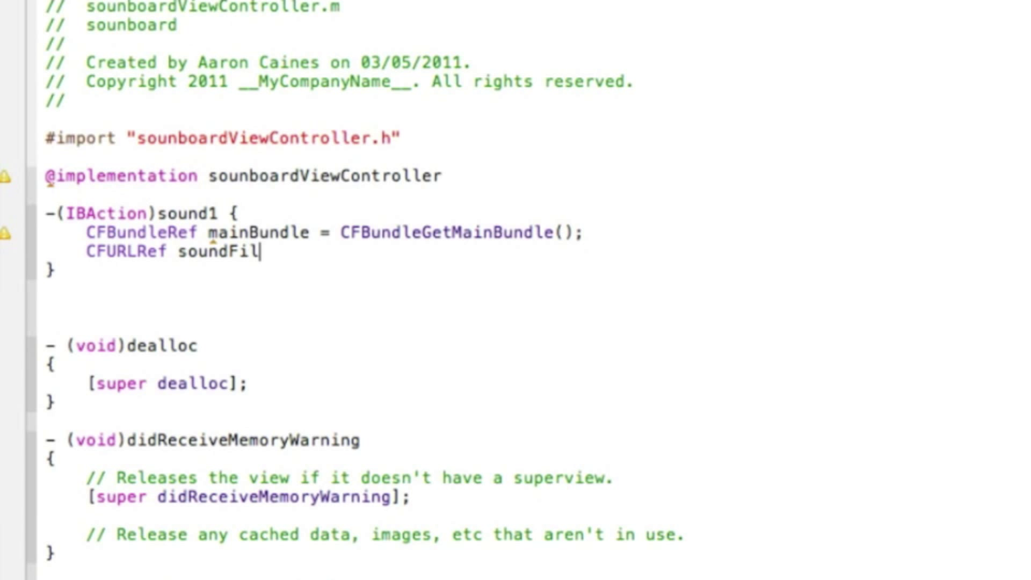
text(eUR)
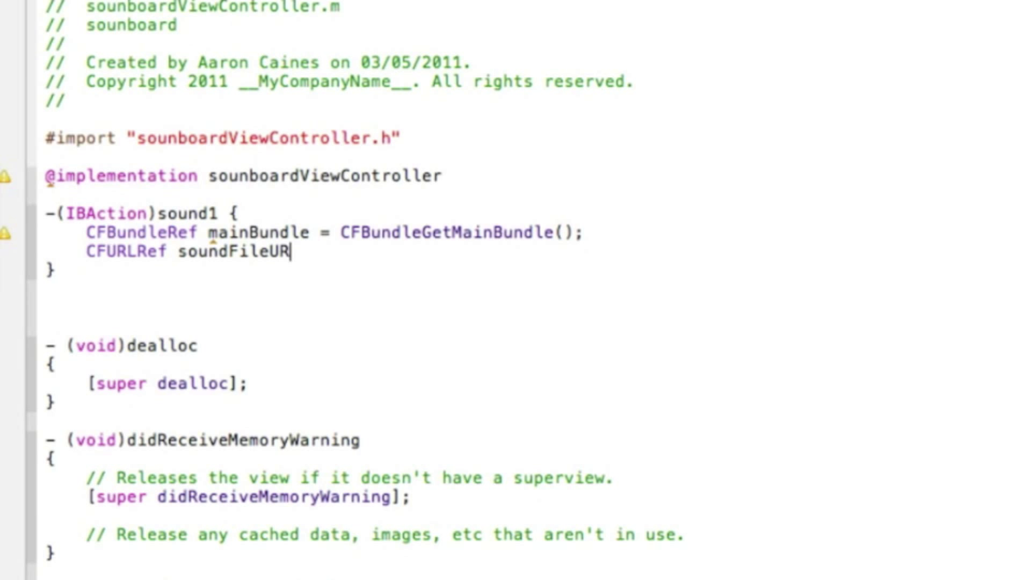
text(L)
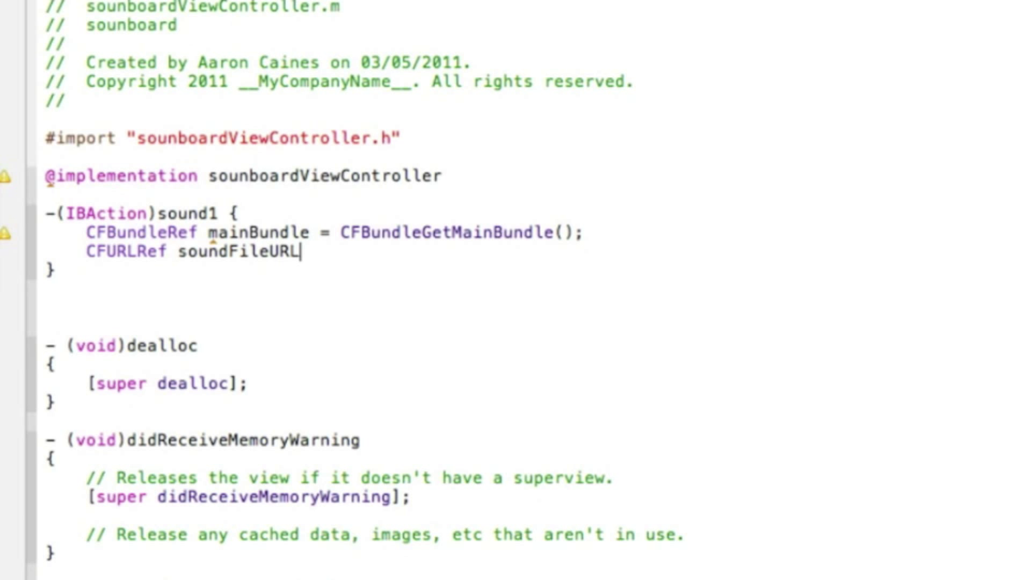
text(Ref;)
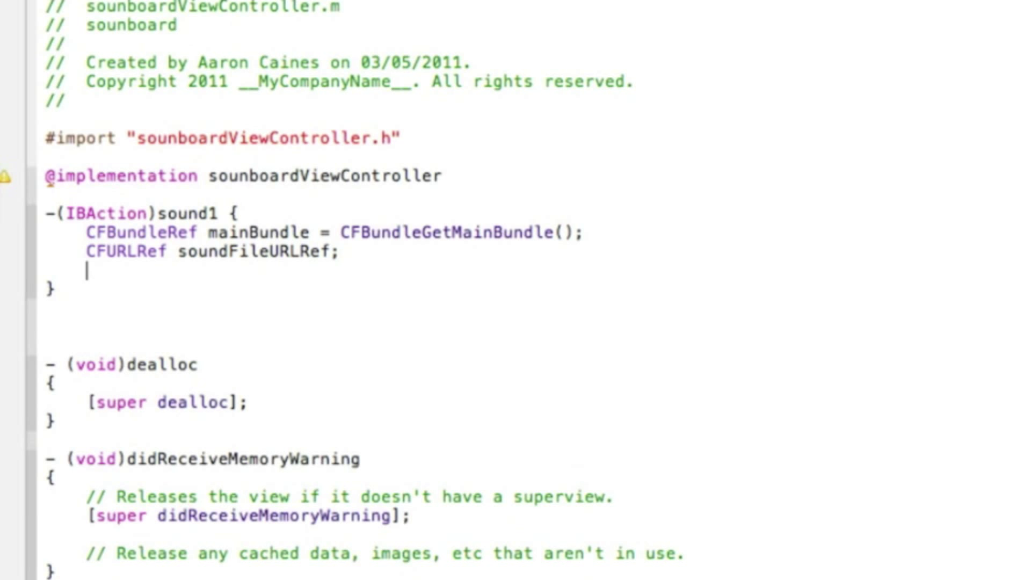
Assign soundFileURLRef from CFBundleCopyResourceURL with mainBundle and (CFStringRef) @"sound1".
key(Backspace)
text(soundFileURLRef)
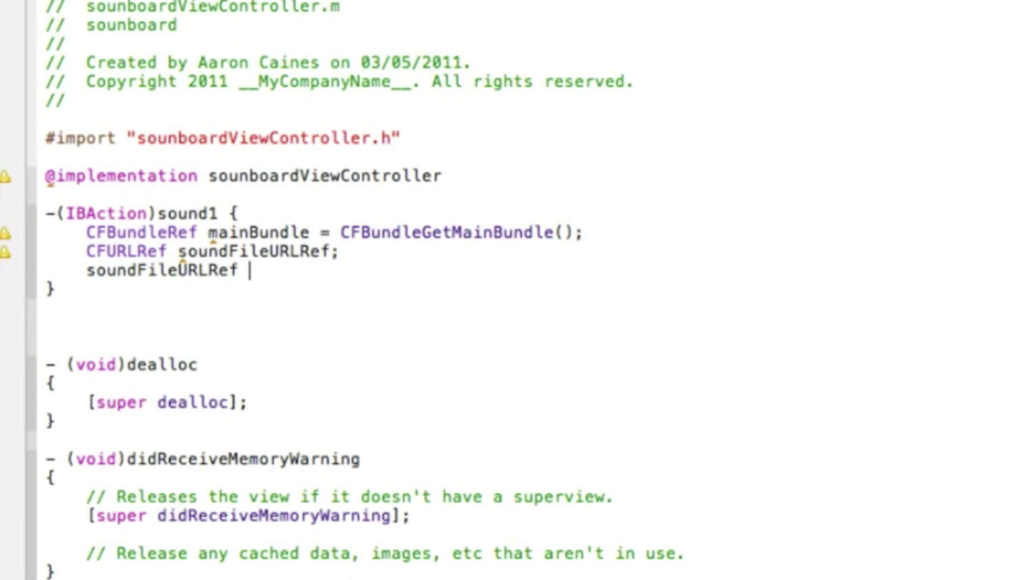
text(=)
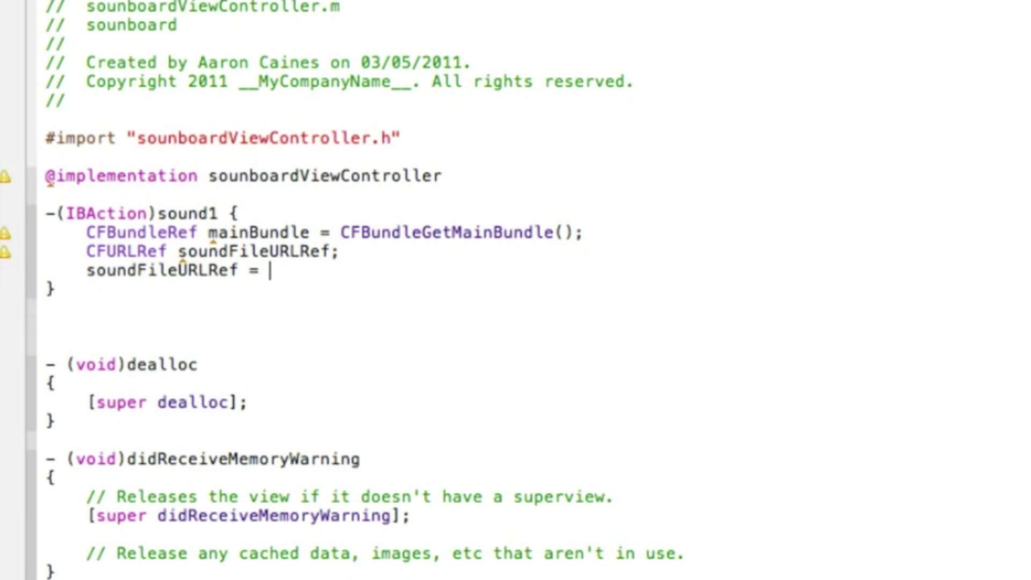
text(CFB)
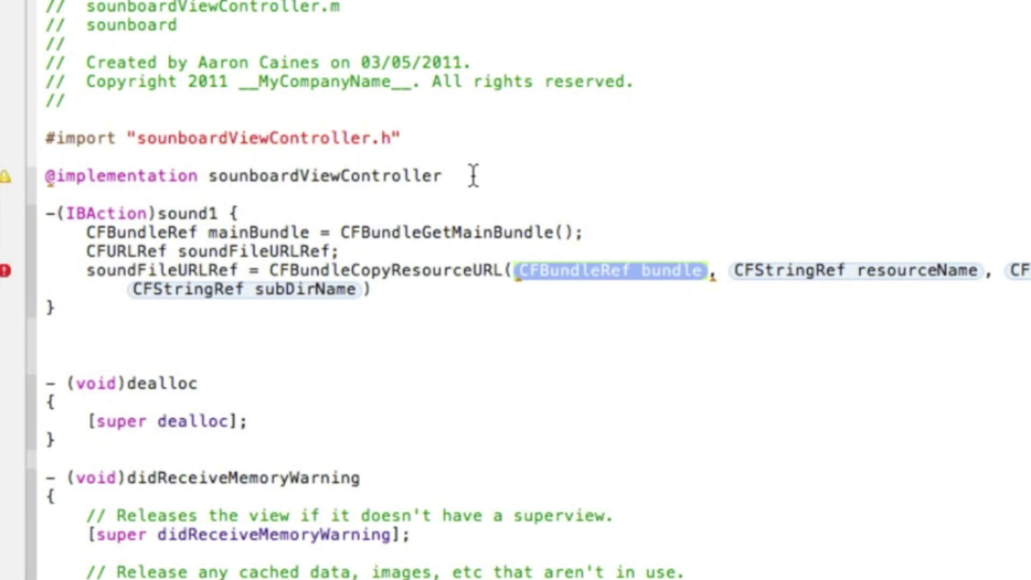
text(mainBundle)
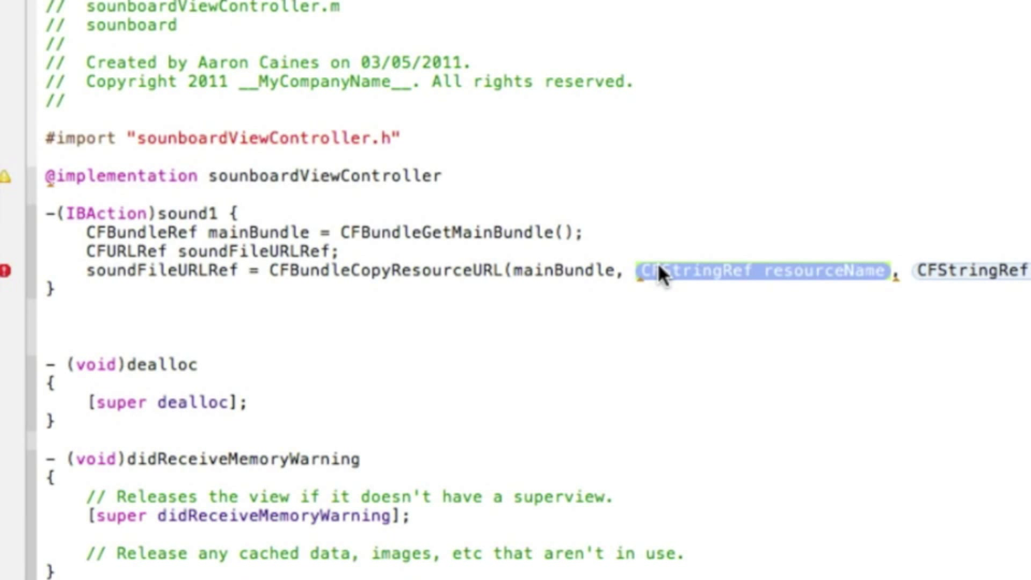
text((C,)
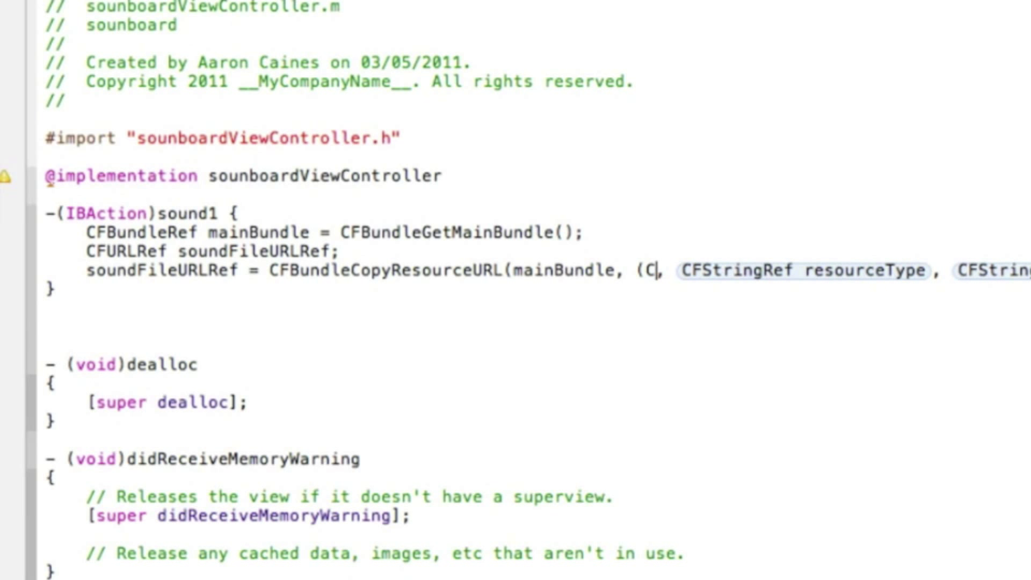
text(FStringRef) @")
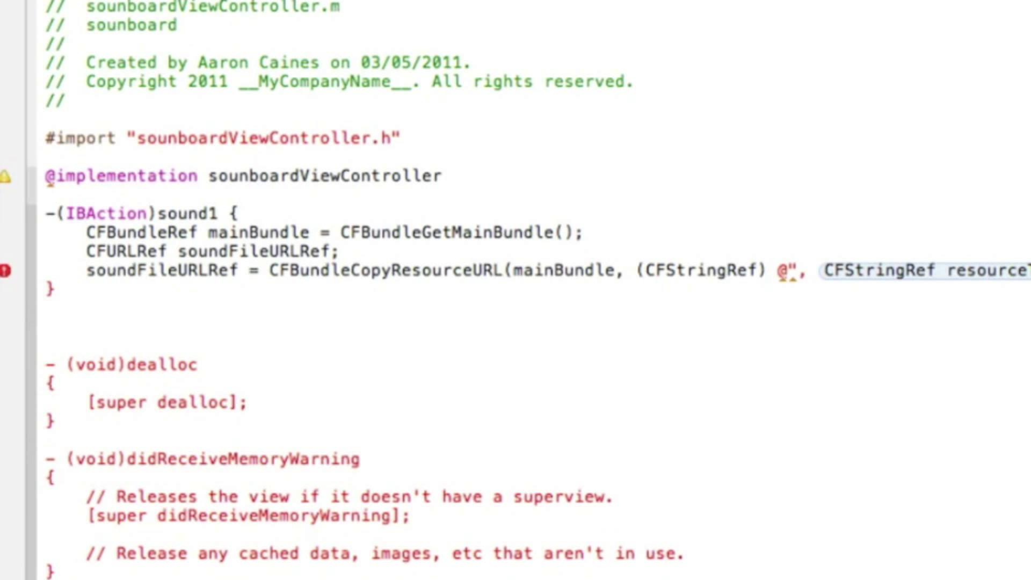
text(sound1)
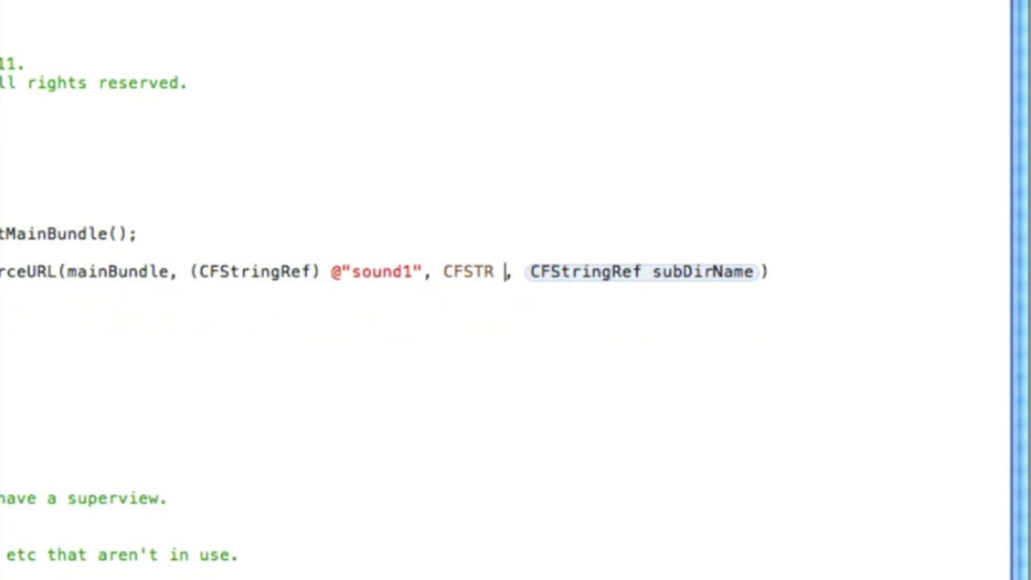
Pass CFSTR("wav") as resource type and NULL as subdirectory, ending with a semicolon.
text(()
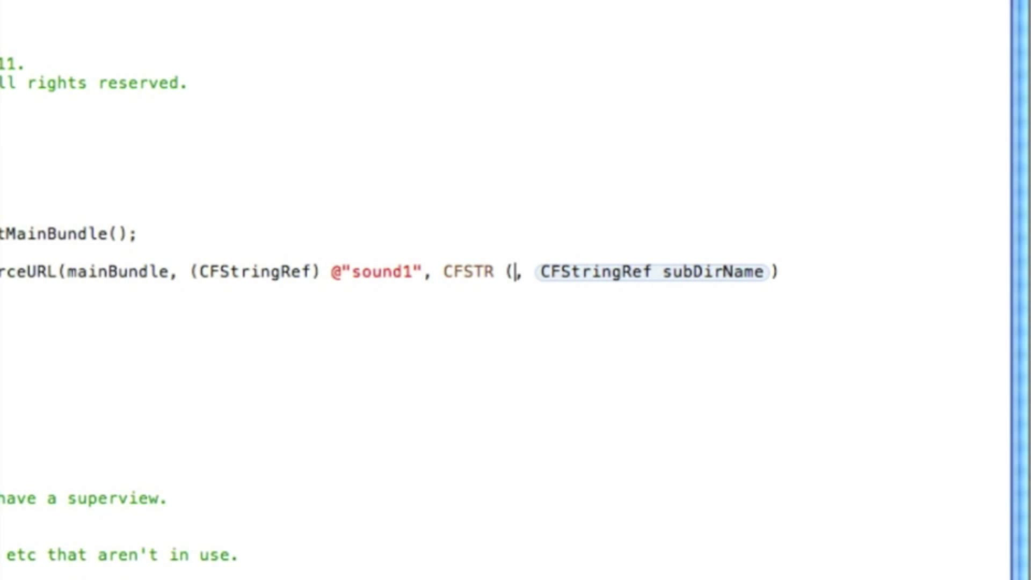
text(")
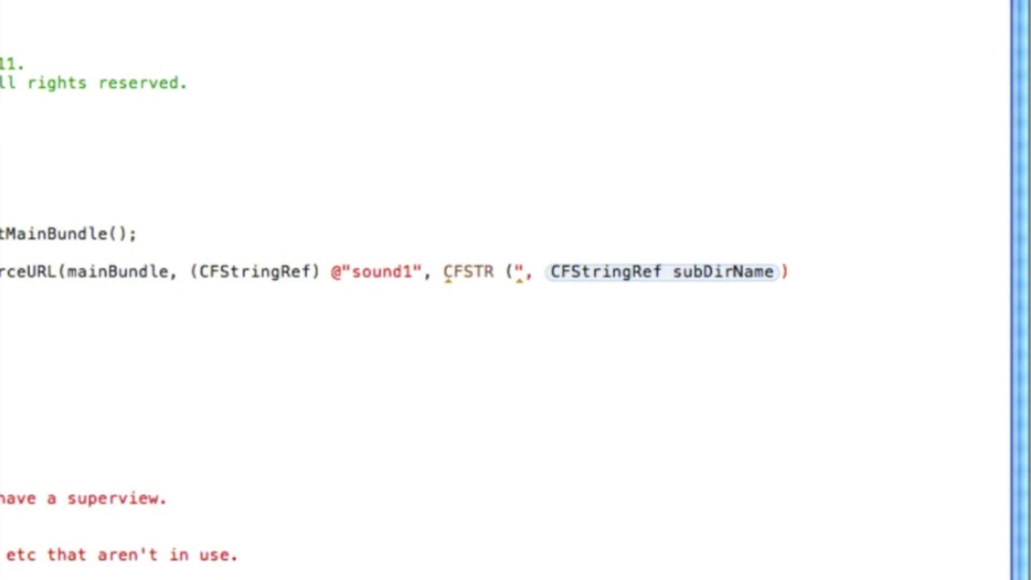
text(wav)
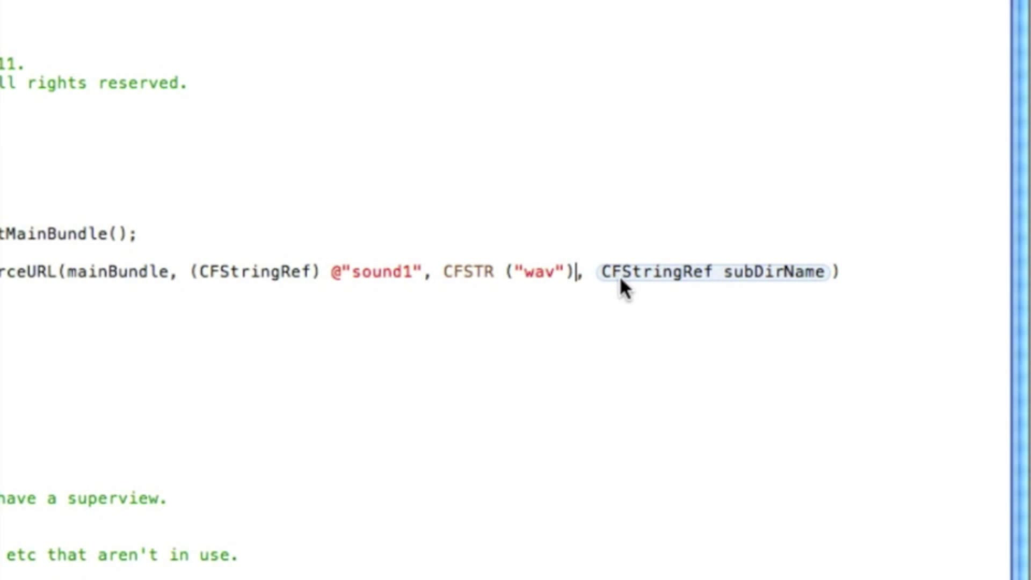
double_click(710, 271)
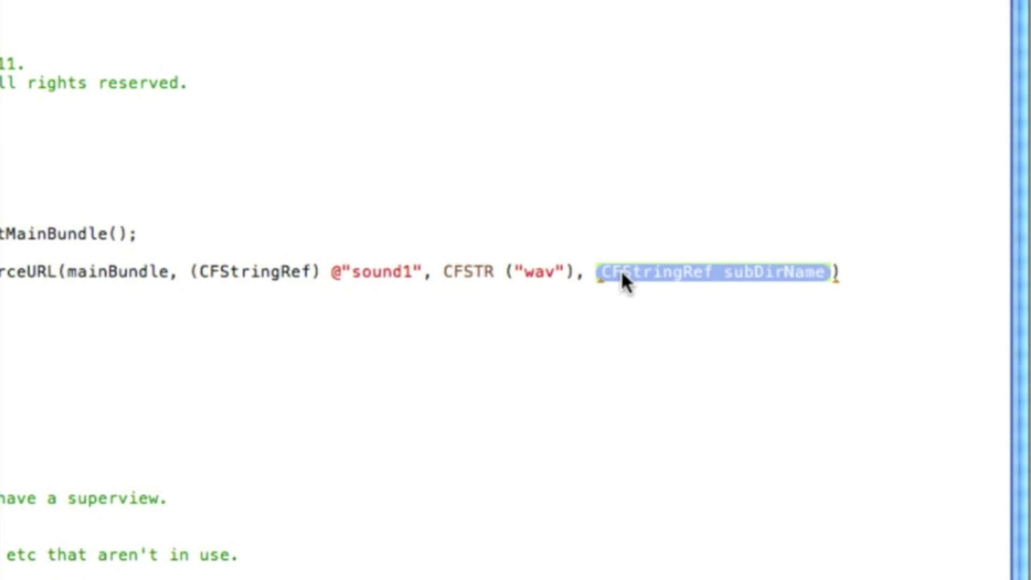
text(NULL)
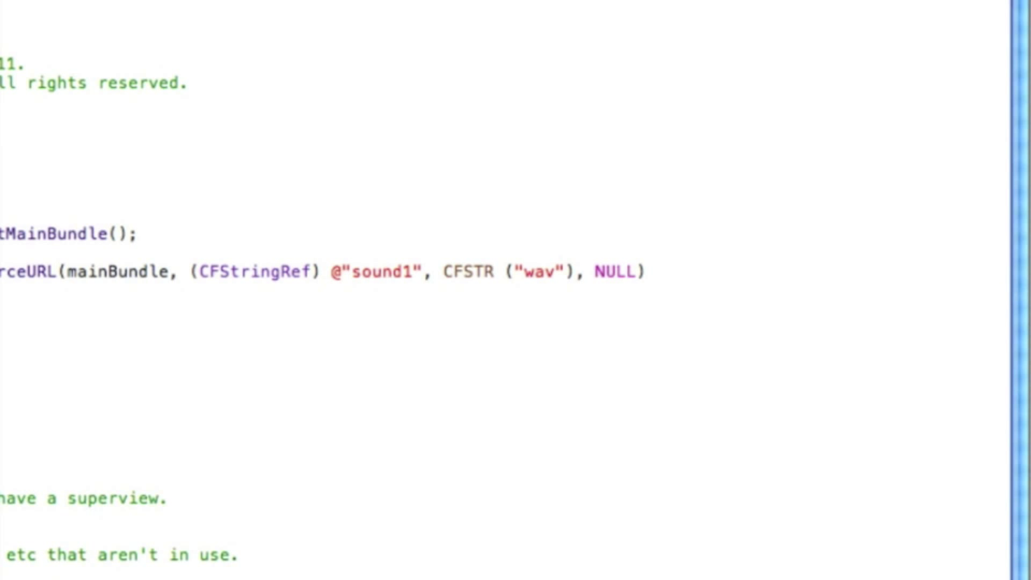
text(;)
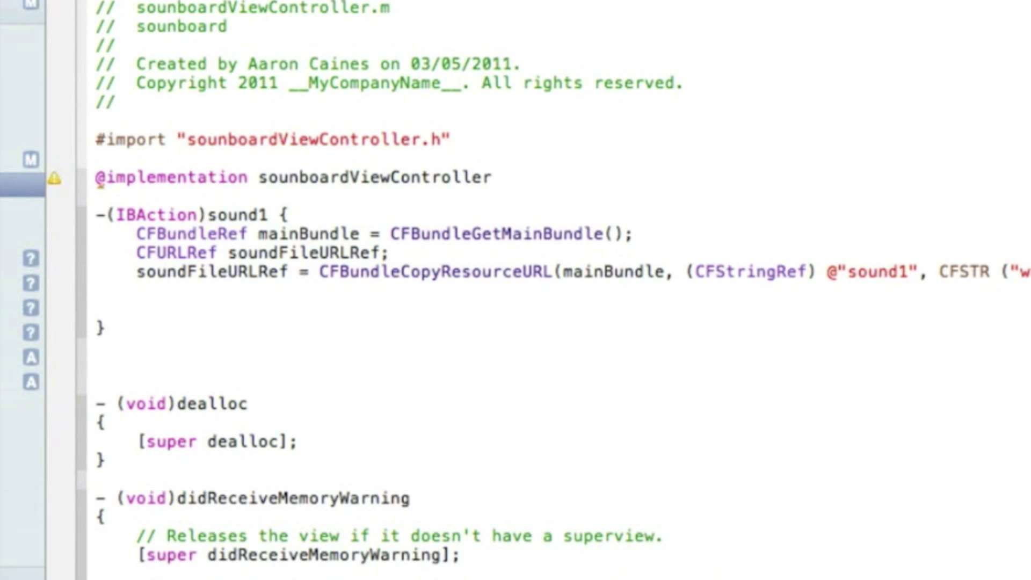
Declare UInt32 soundID and call AudioServicesCreateSystemSoundID(soundFileURLRef, &soundID).
text(U)
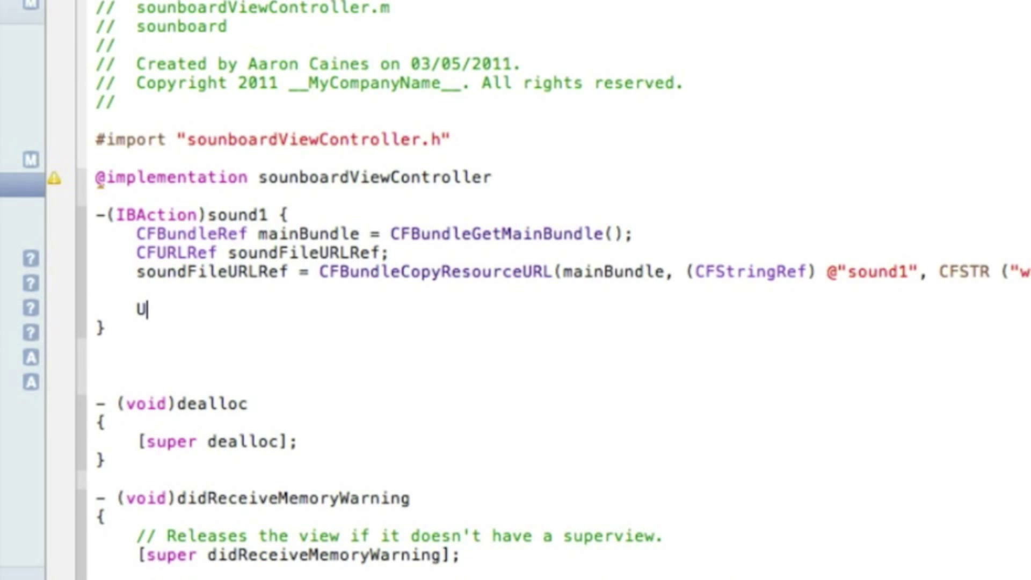
text(Int32 sound)
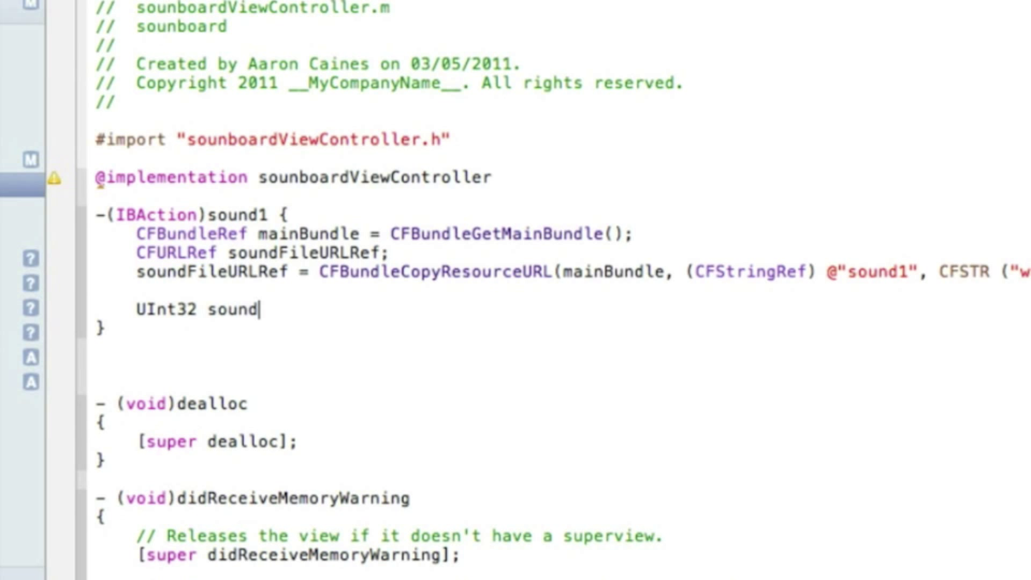
text(ID;)
text(AudioS)
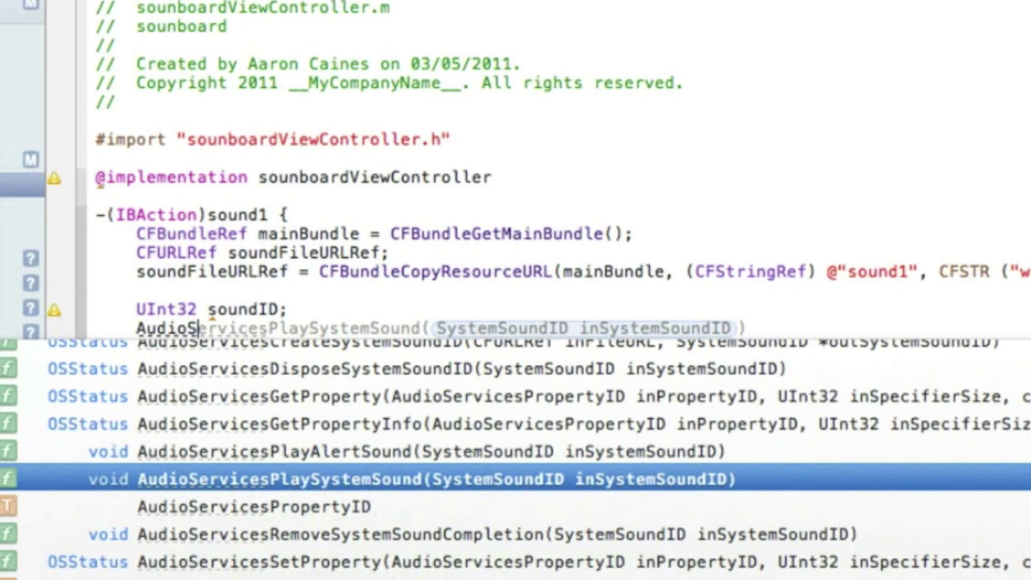
text(er)
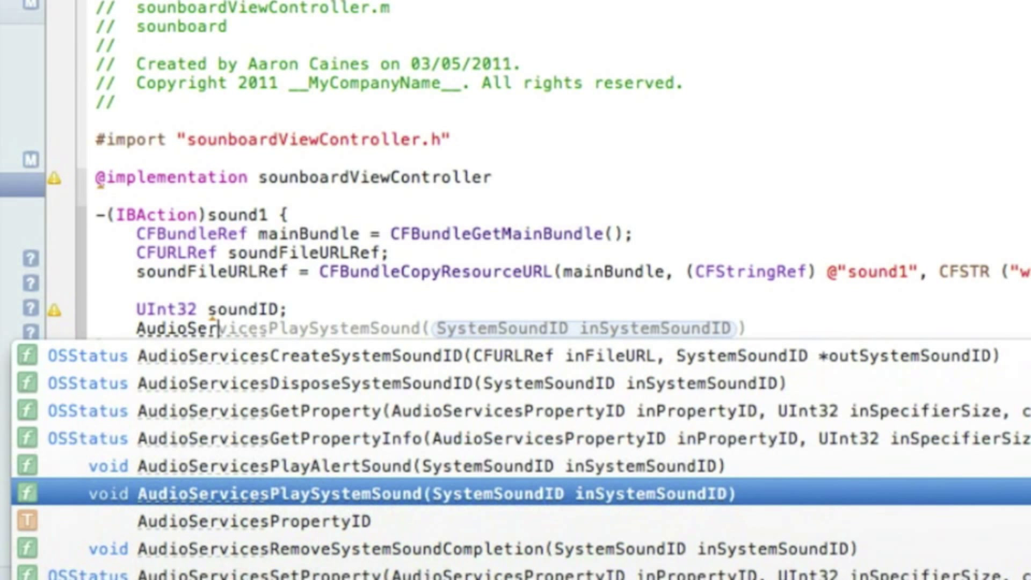
mouse_move(227, 358)
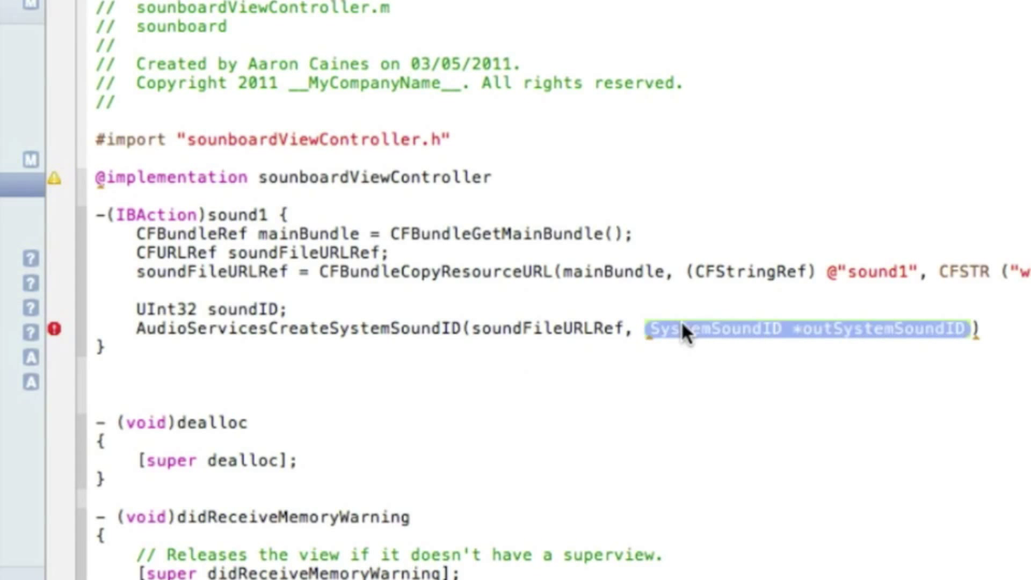
text(&)
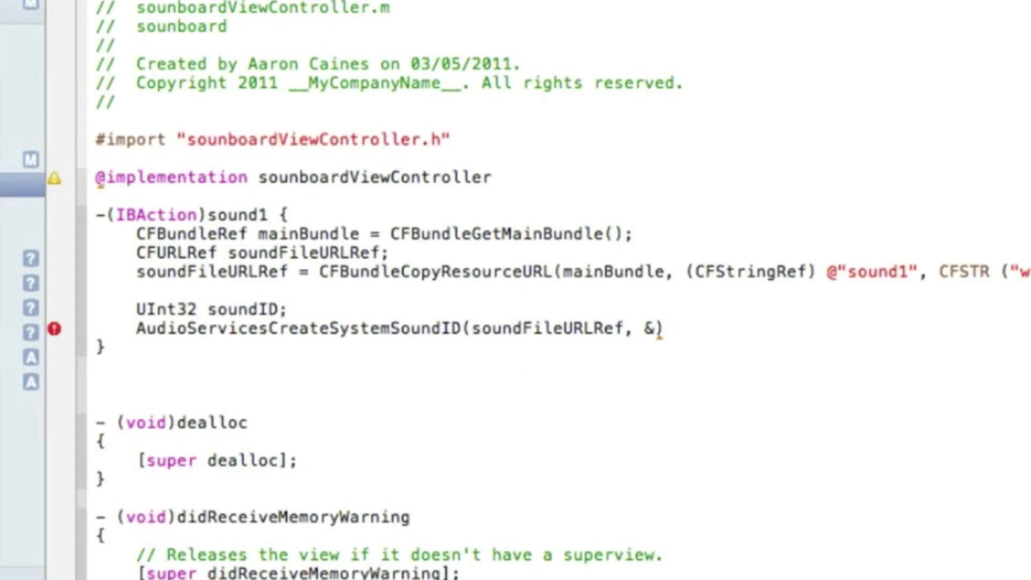
text(soundID)
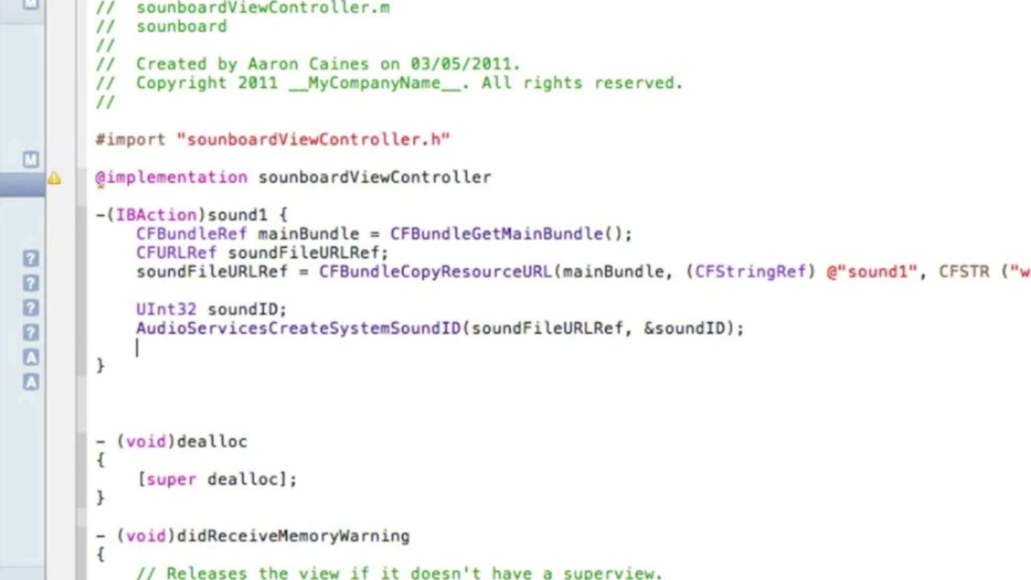
Add AudioServicesPlaySystemSound(soundID); at the end of sound1.
key(backspace)
text(AudioService)
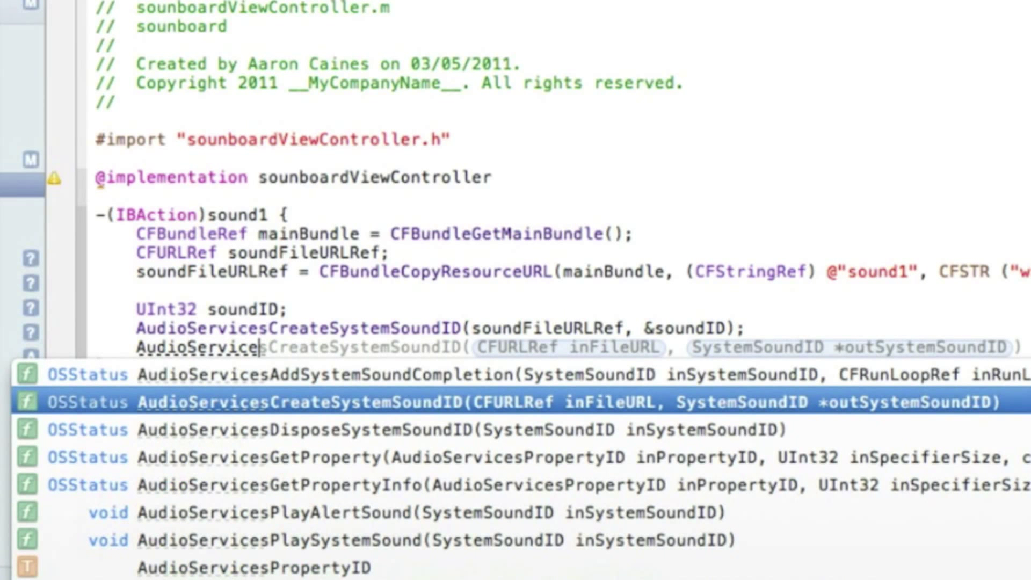
mouse_move(458, 501)
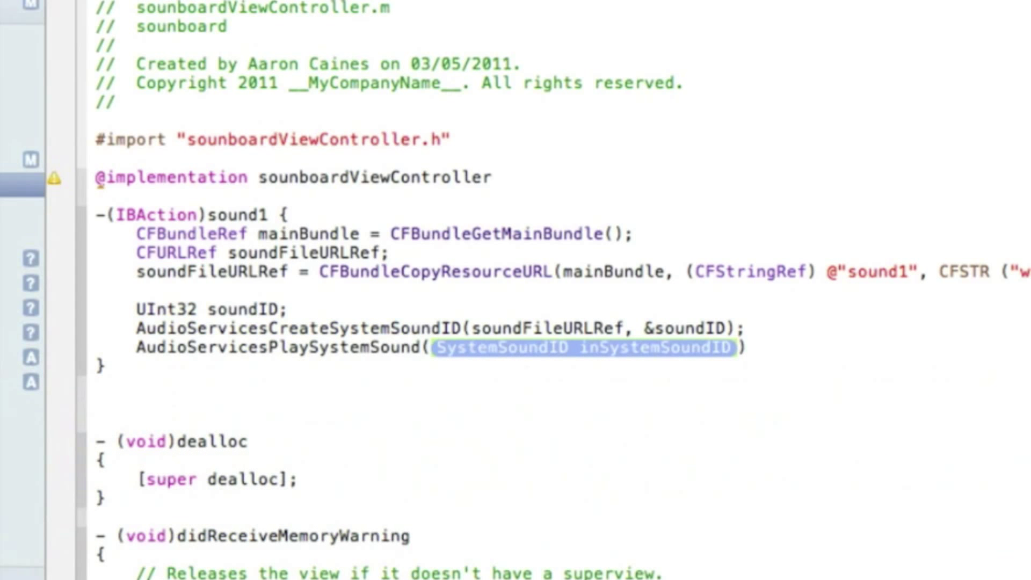
text(soundID)
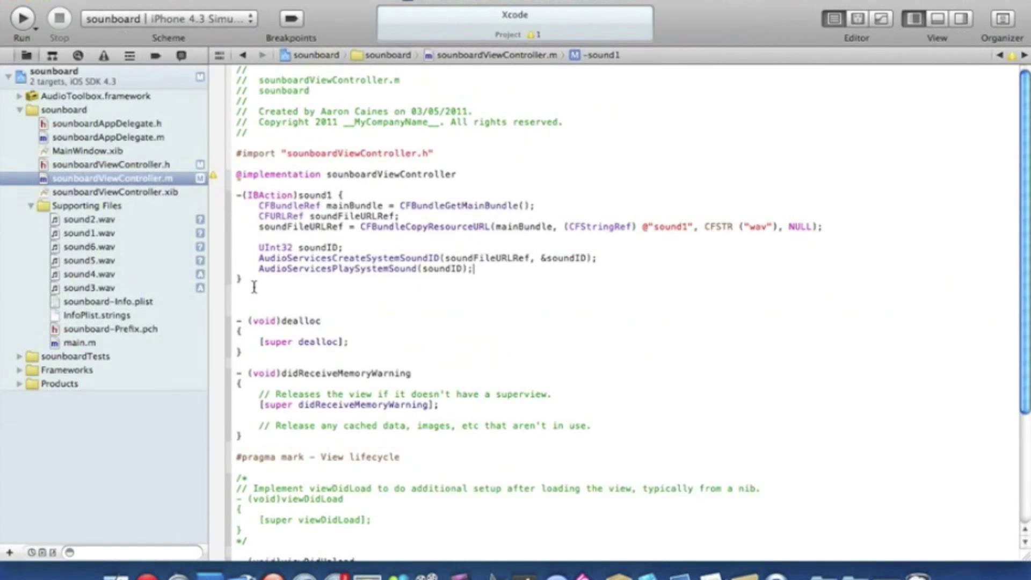
Copy the whole sound1 method and paste four copies below the original.
drag(258, 205, 468, 269)
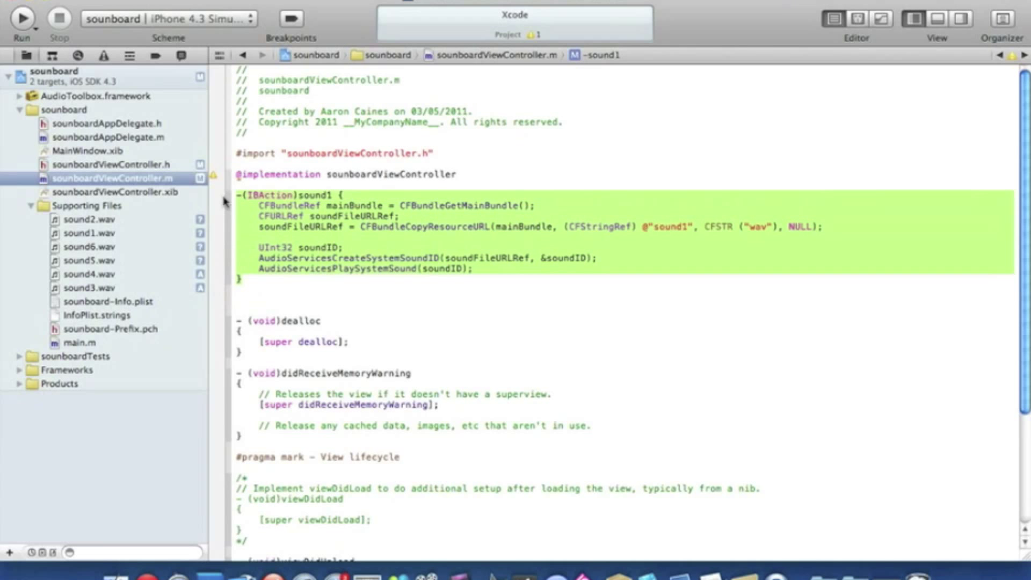
click(275, 285)
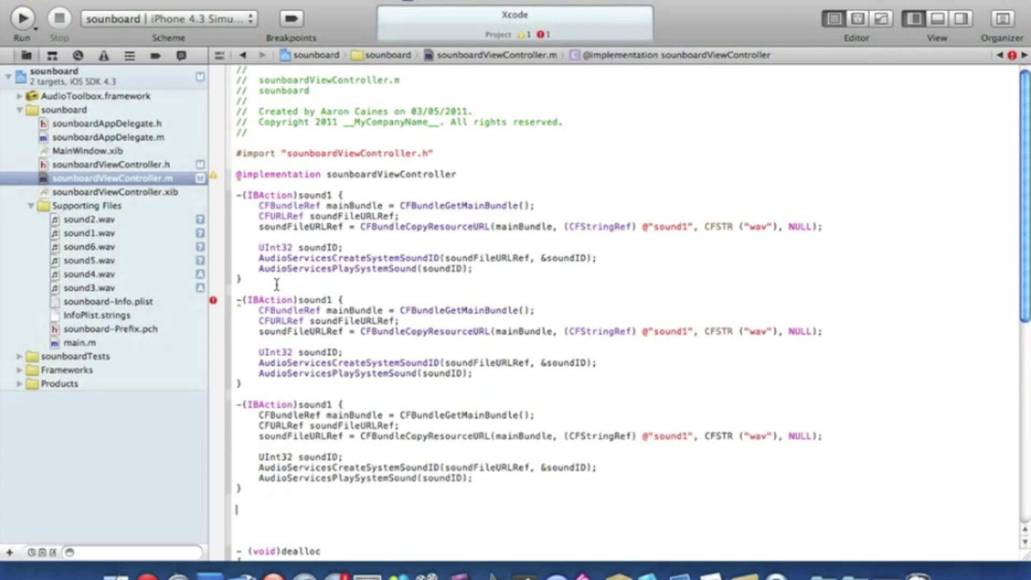
scroll(down, 3)
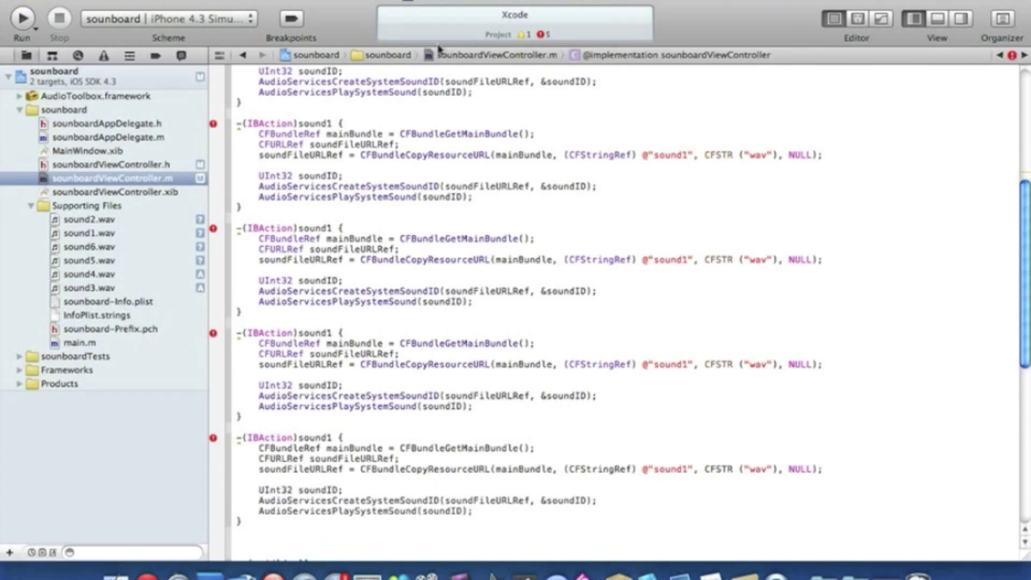
Renumber the copied actions' sound file names, ending with sound6 loading @"sound6".
scroll(down, 3)
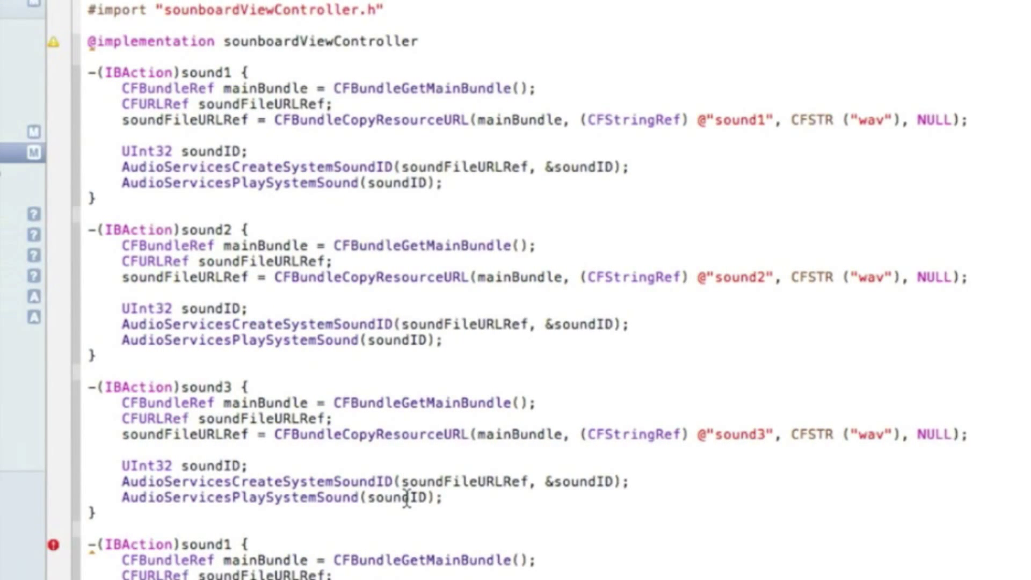
scroll(down, 3)
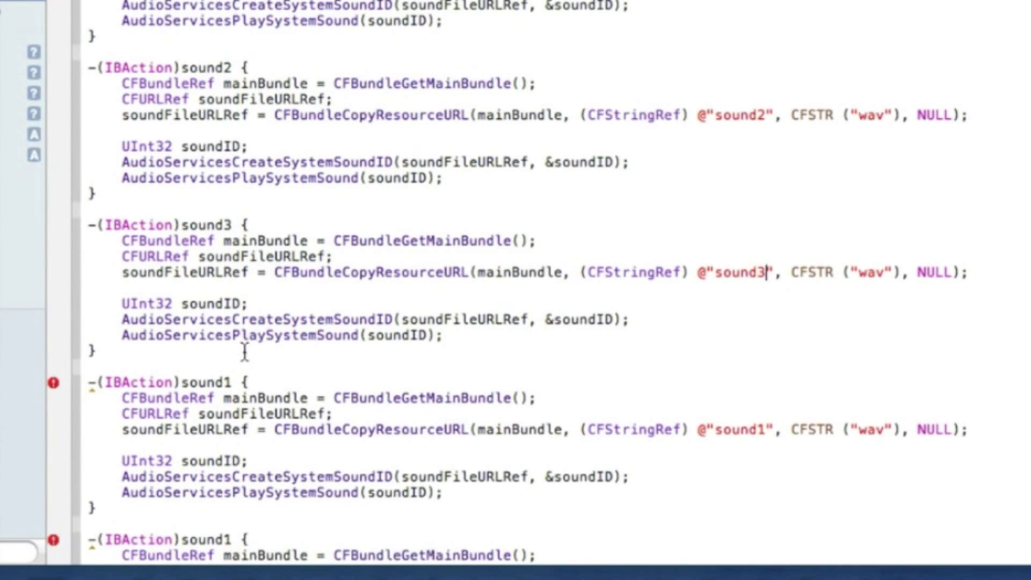
text(4)
click(169, 382)
text(4)
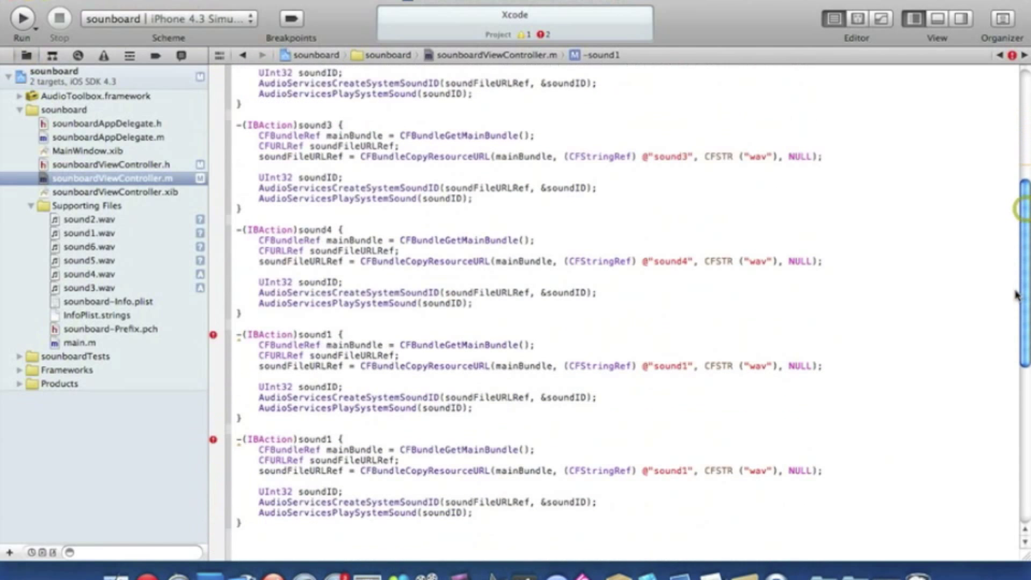
scroll(down, 3)
text(5)
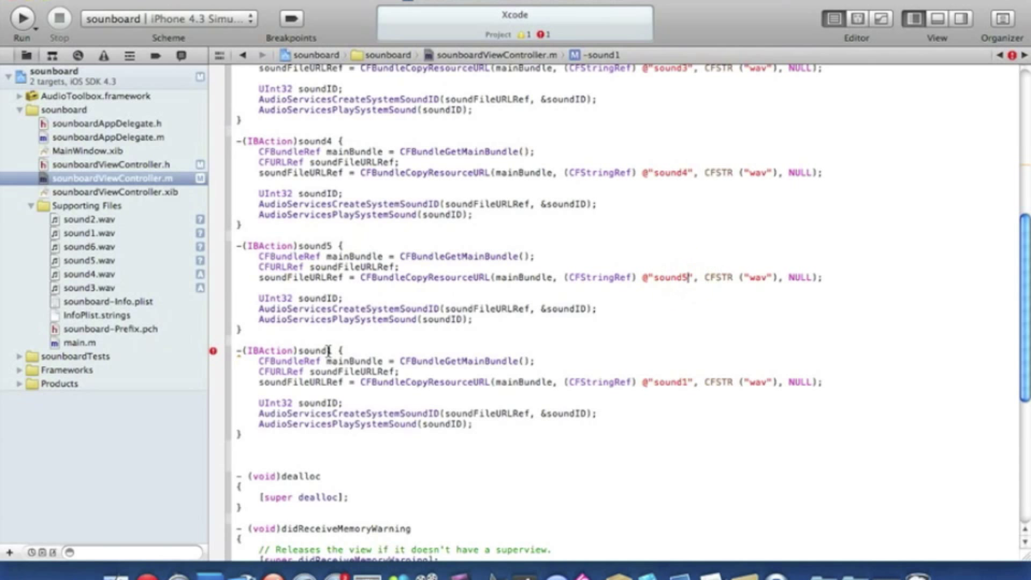
text(6)
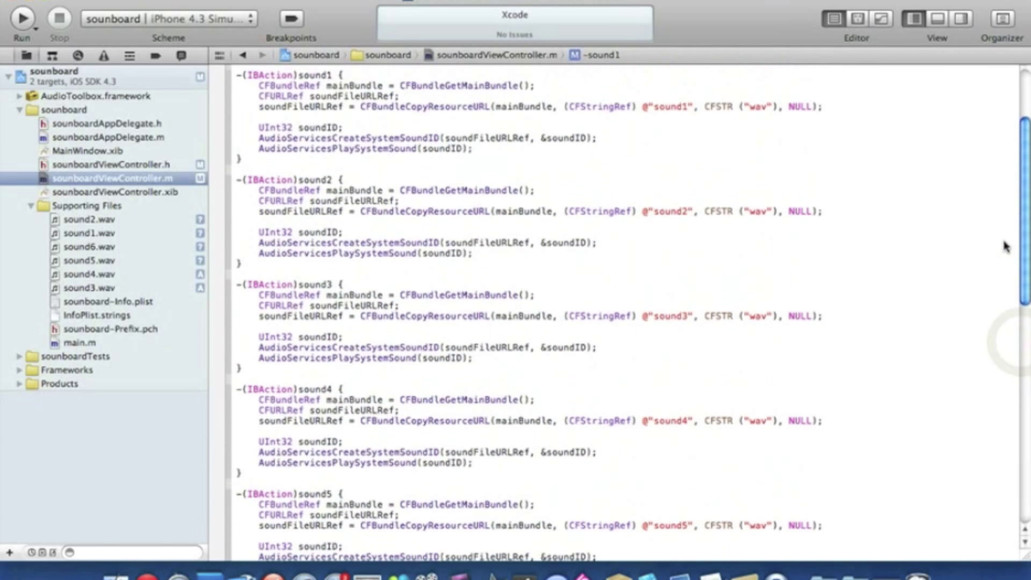
scroll(down, 3)
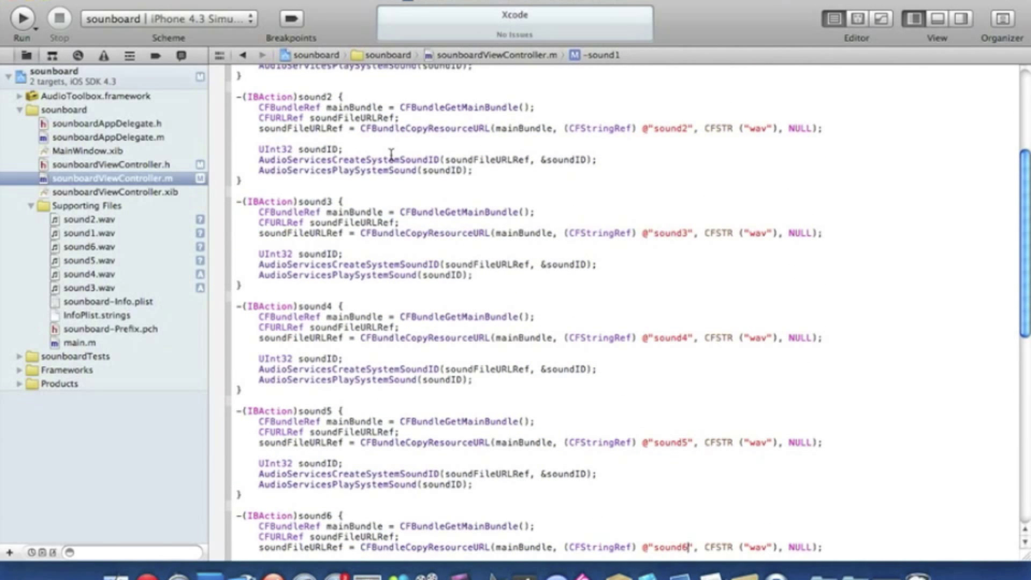
Open sounboardViewController.xib and drag Round Rect Buttons into a two-by-three grid.
click(115, 191)
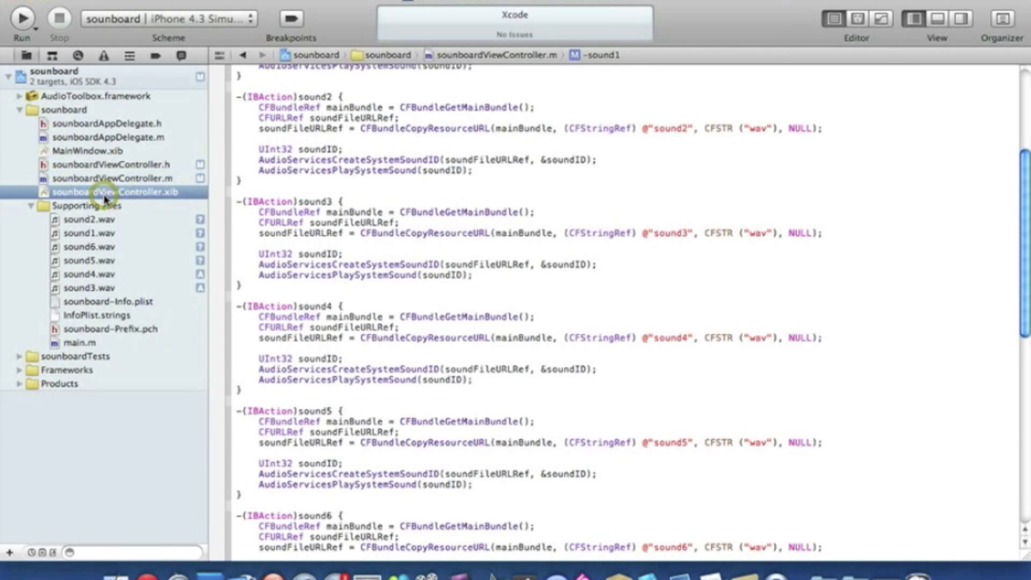
click(115, 191)
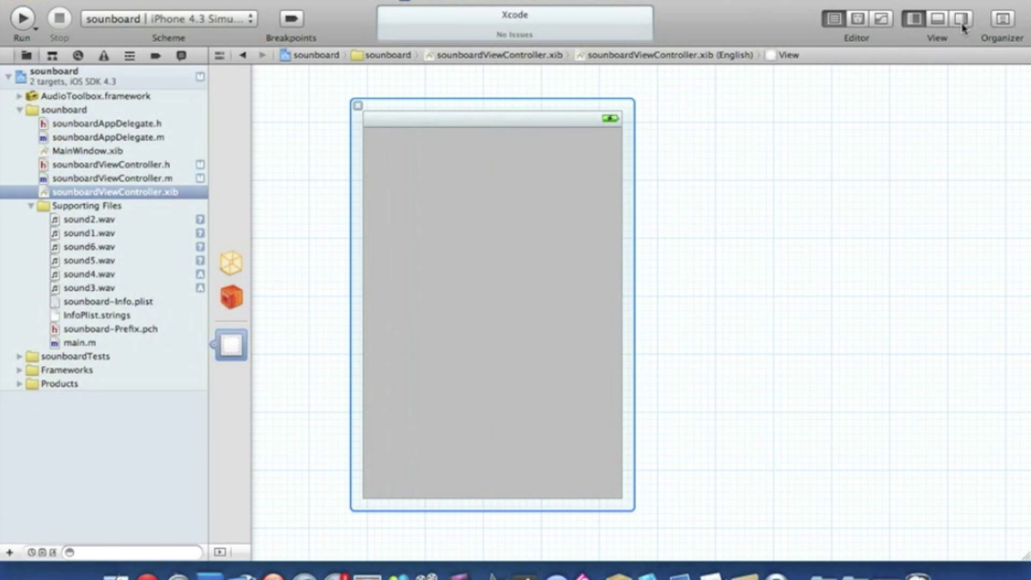
mouse_move(960, 17)
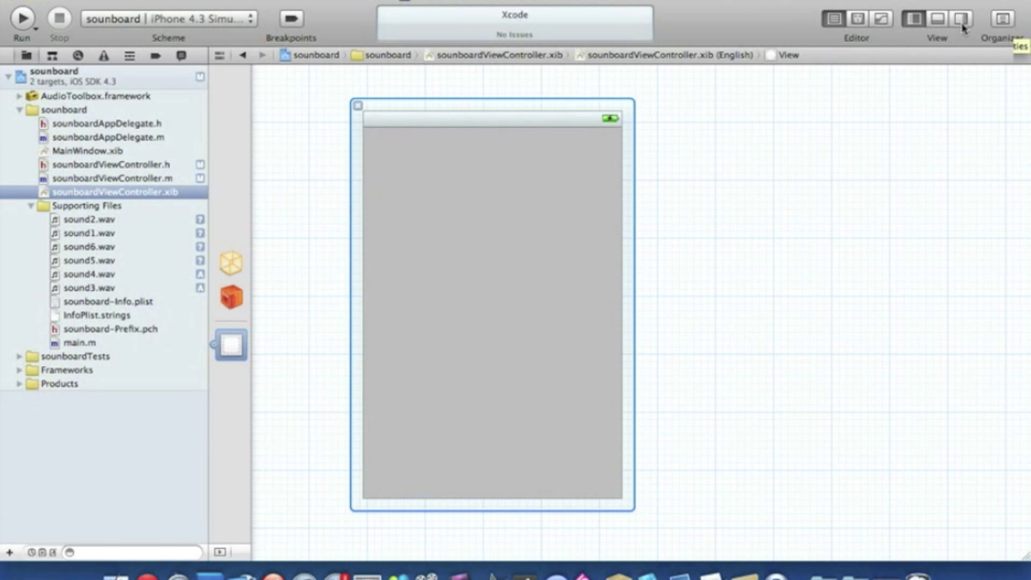
click(958, 19)
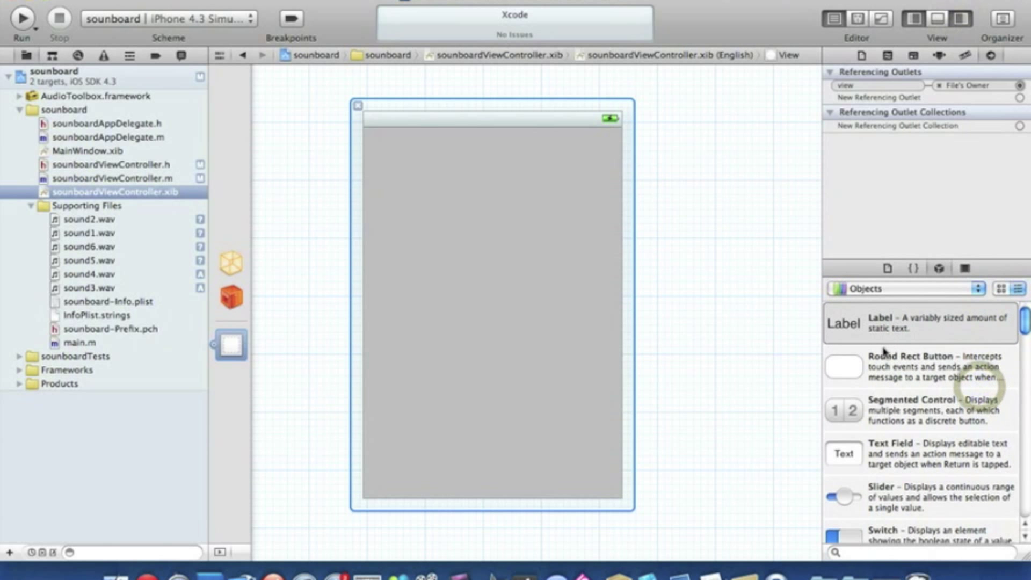
drag(841, 367, 419, 170)
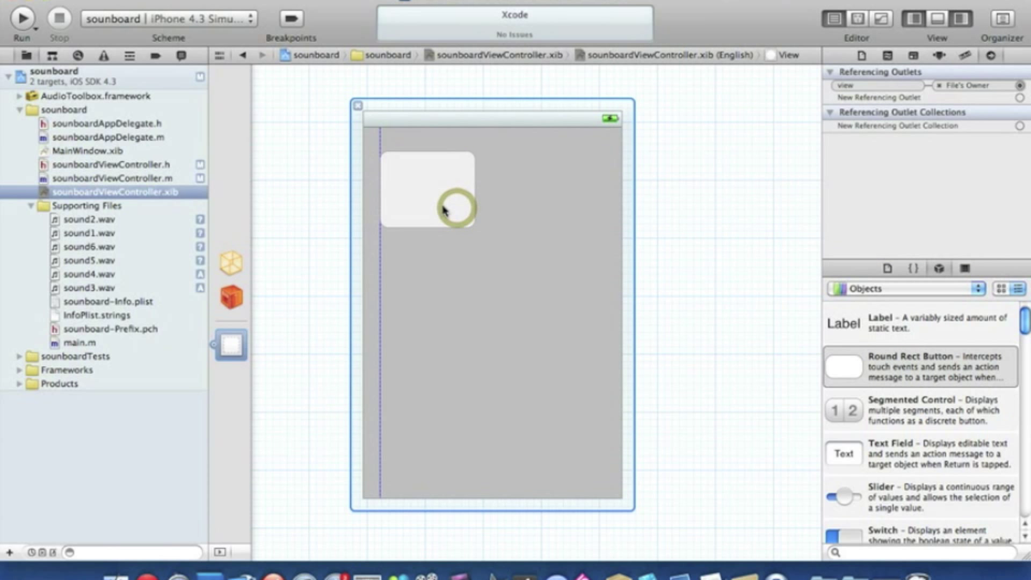
click(441, 196)
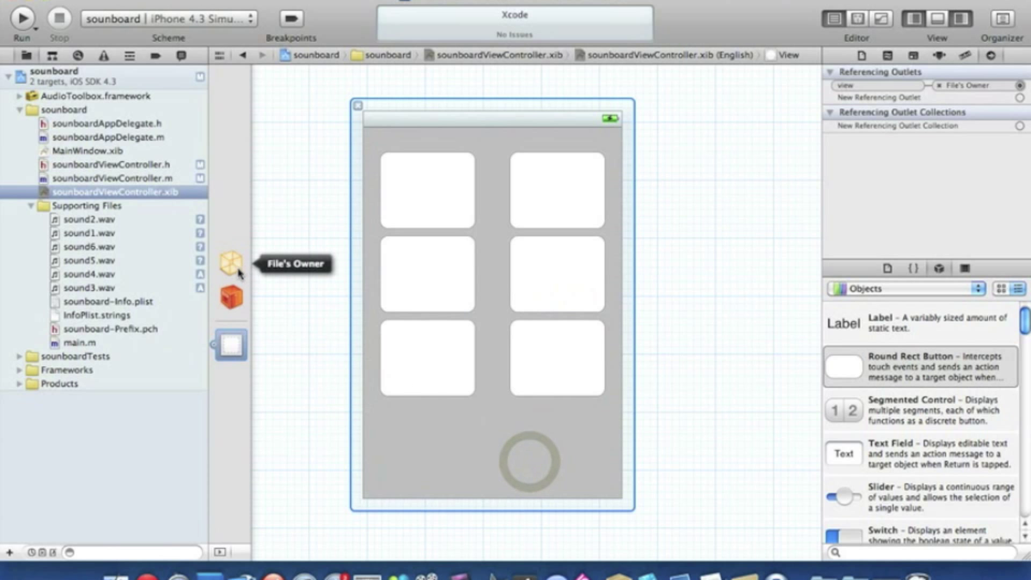
From File's Owner, link sound5 and sound6 to the bottom buttons on Touch Down.
click(230, 263)
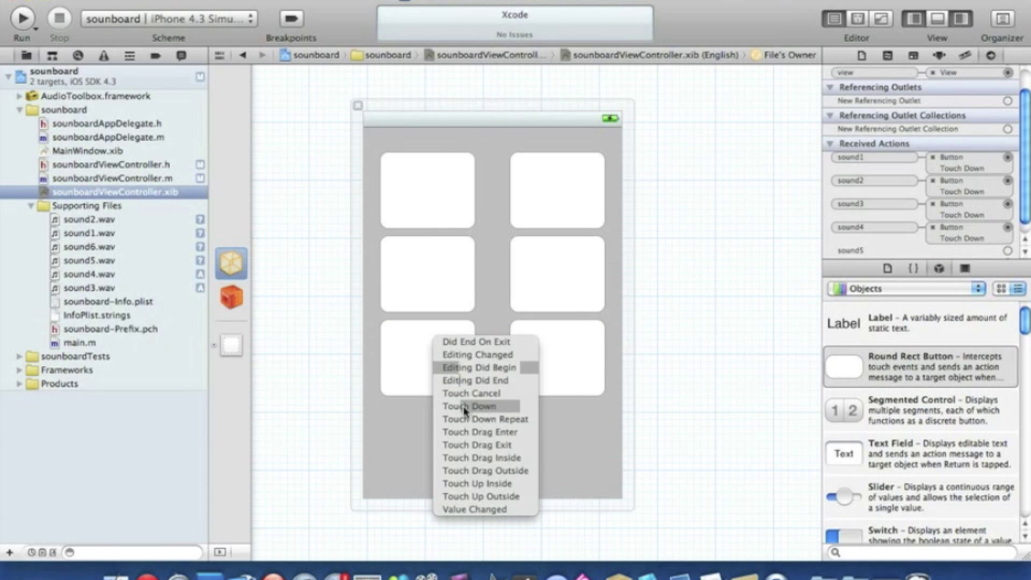
click(465, 406)
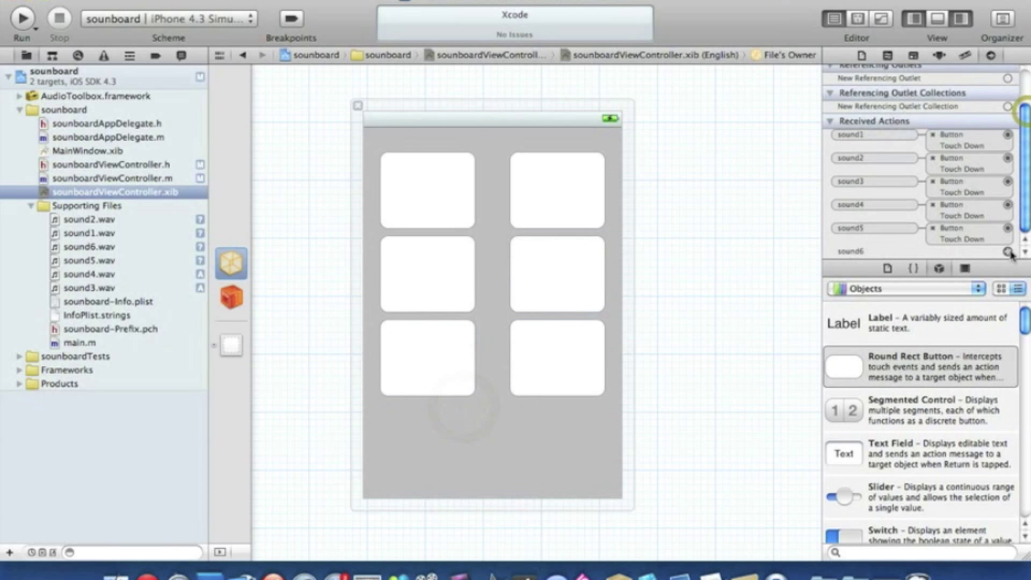
click(557, 357)
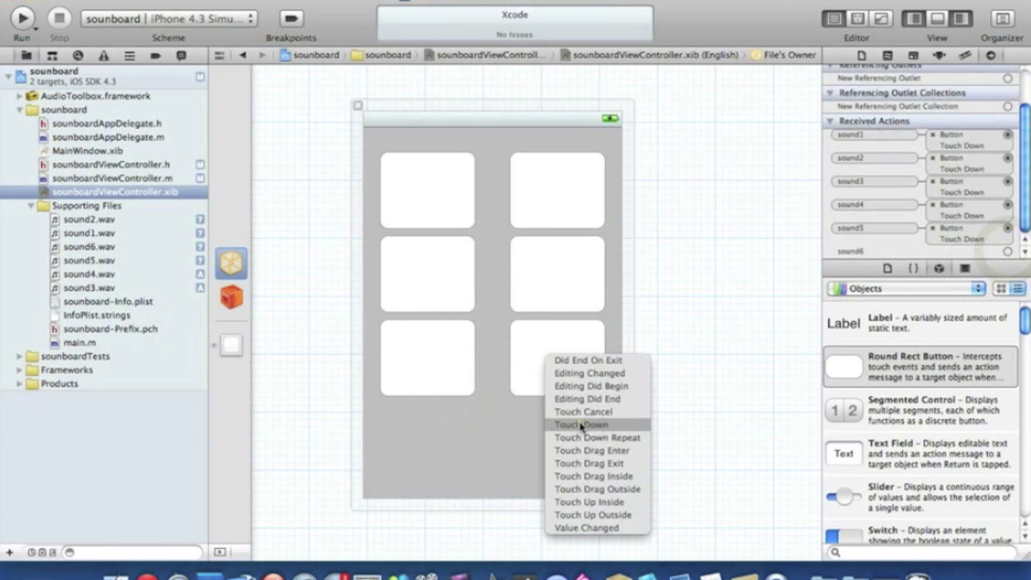
click(581, 424)
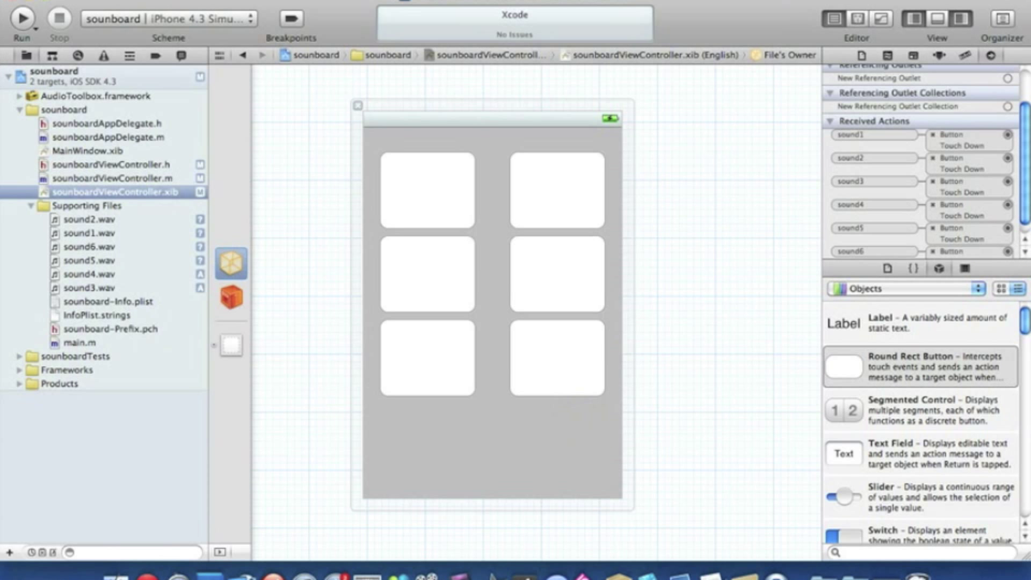
Keep iPhone 4.3 Simulator as the run destination and build and run the app.
click(168, 18)
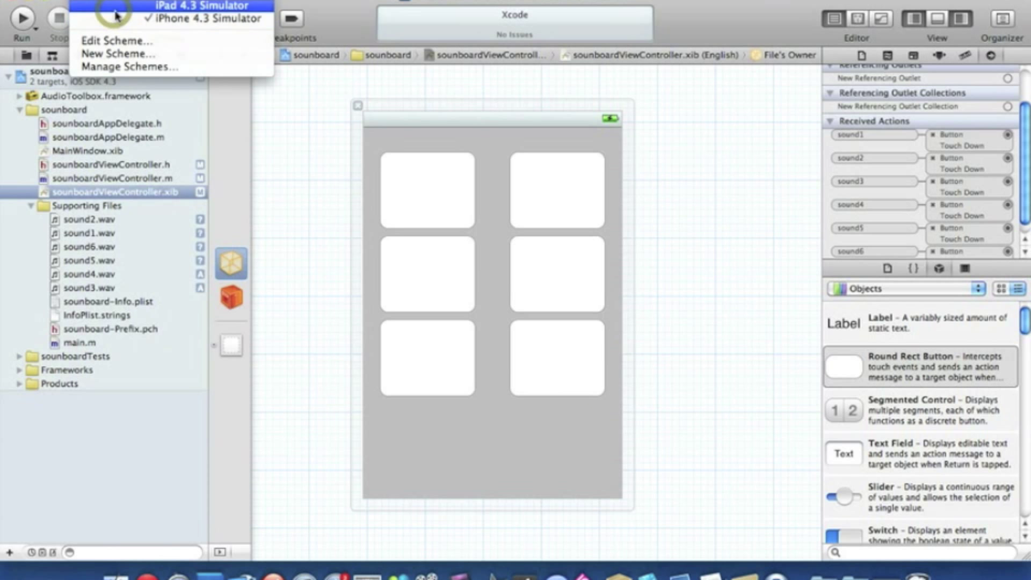
click(205, 18)
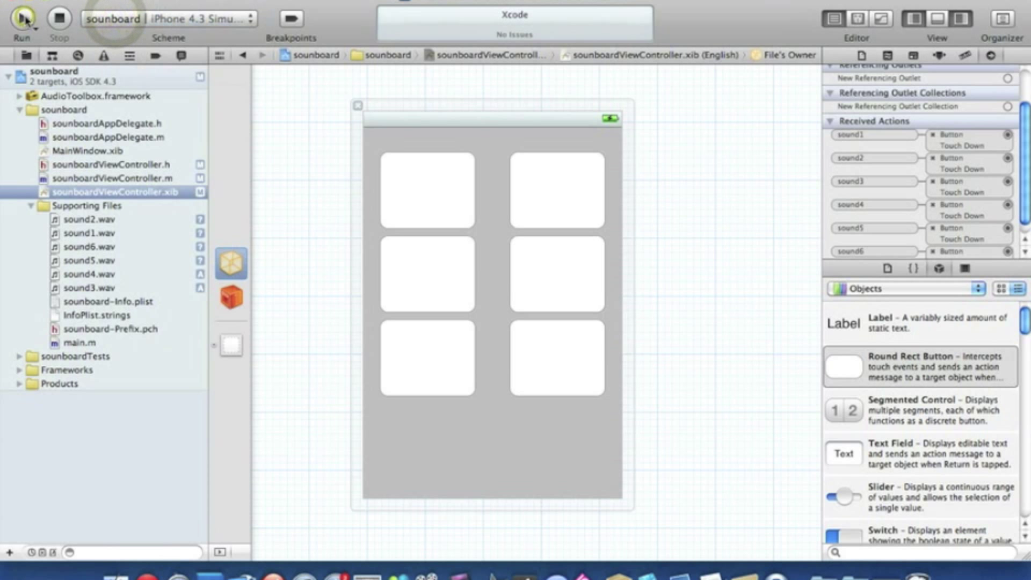
click(24, 18)
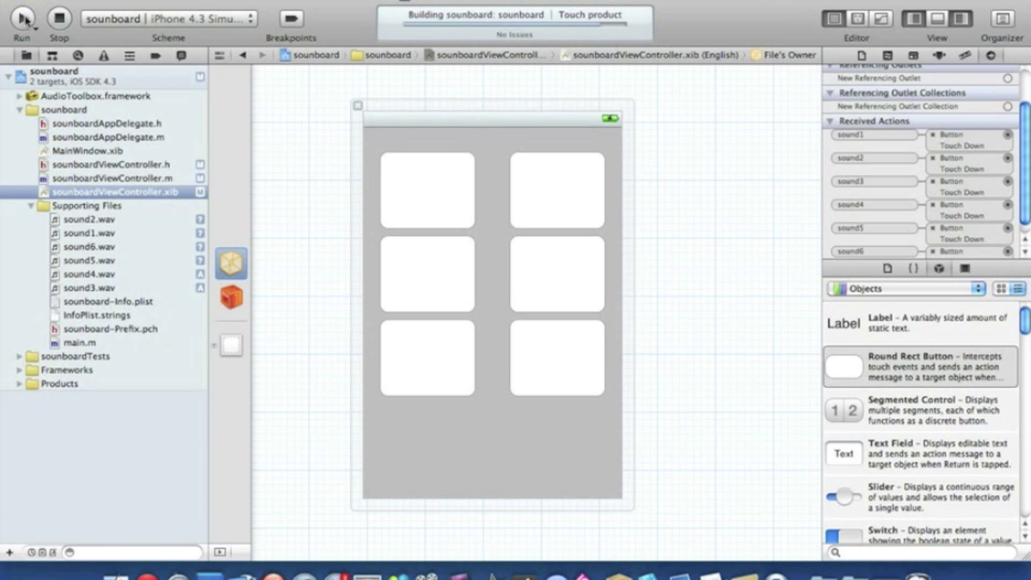
click(23, 17)
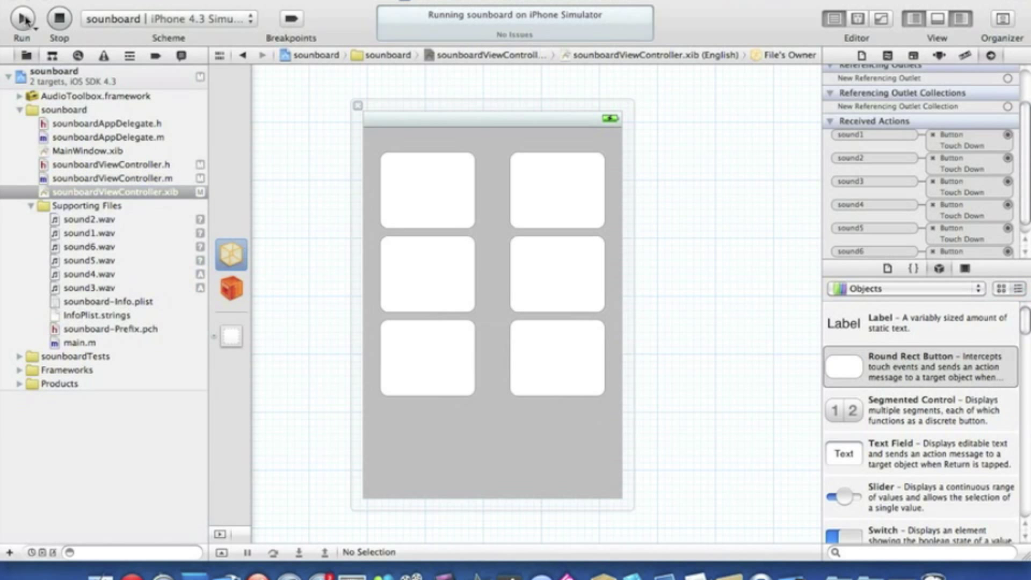
click(23, 18)
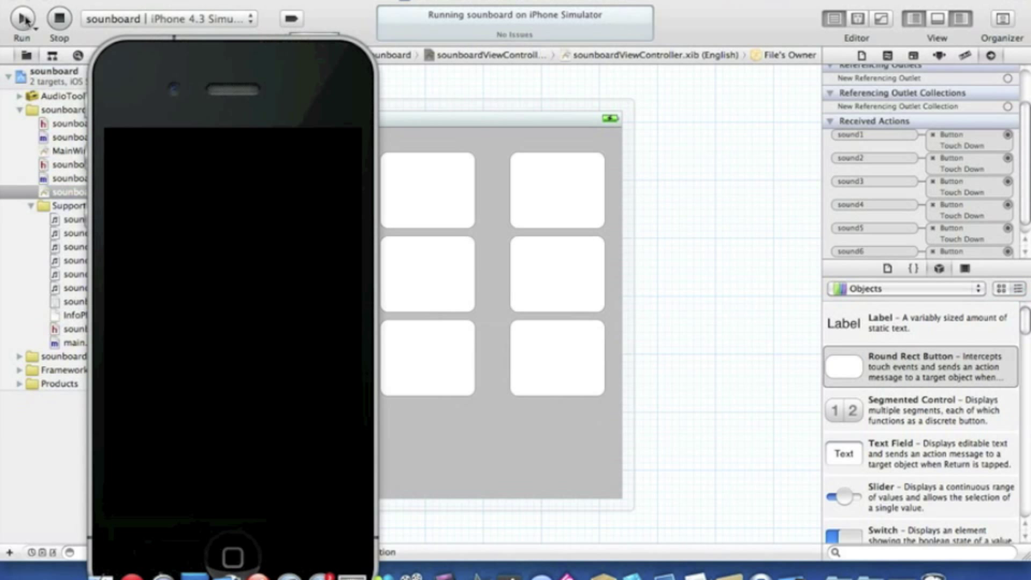
mouse_move(297, 88)
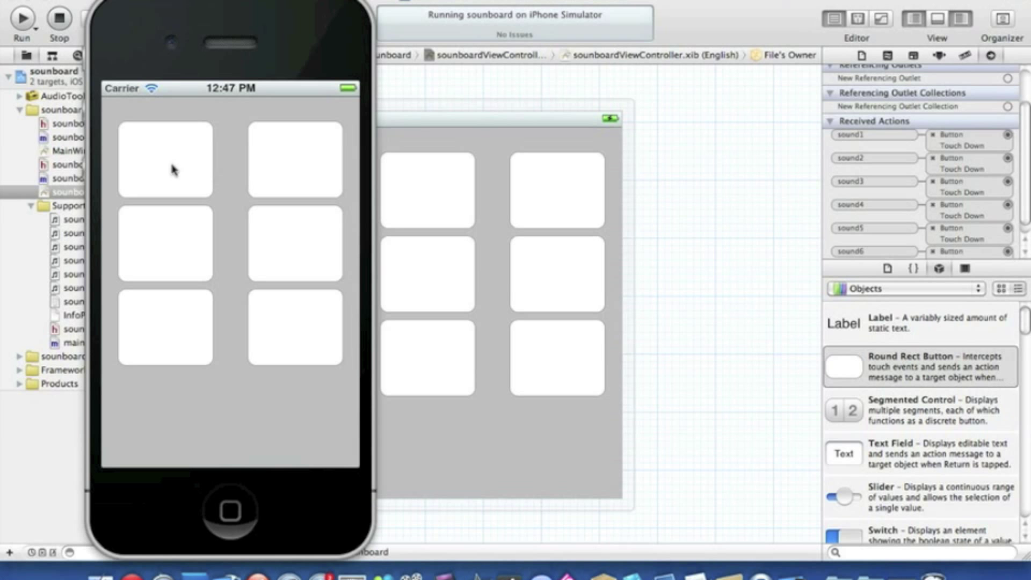
Tap the soundboard buttons in turn, top to bottom, to play each sound.
click(170, 164)
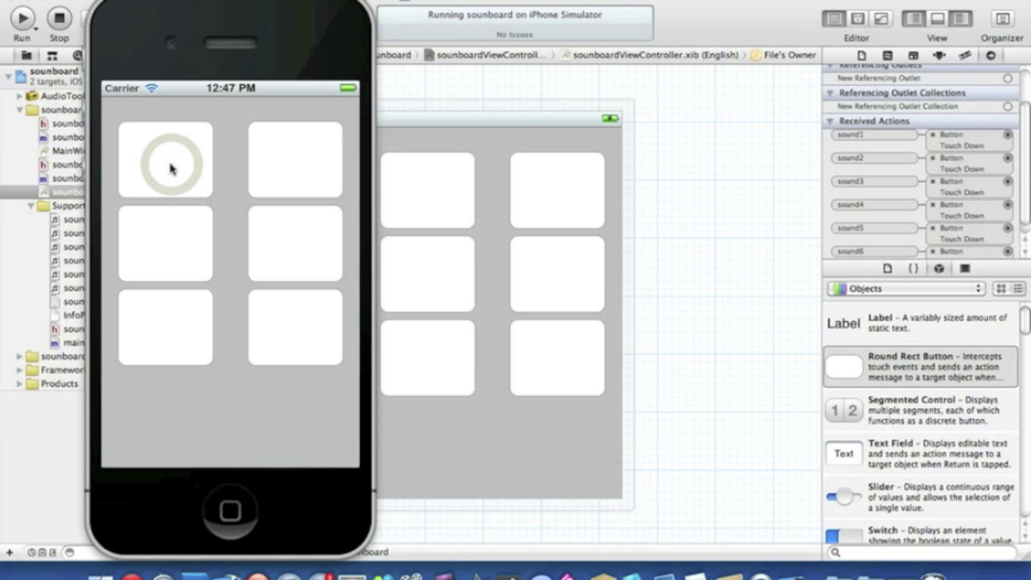
click(295, 160)
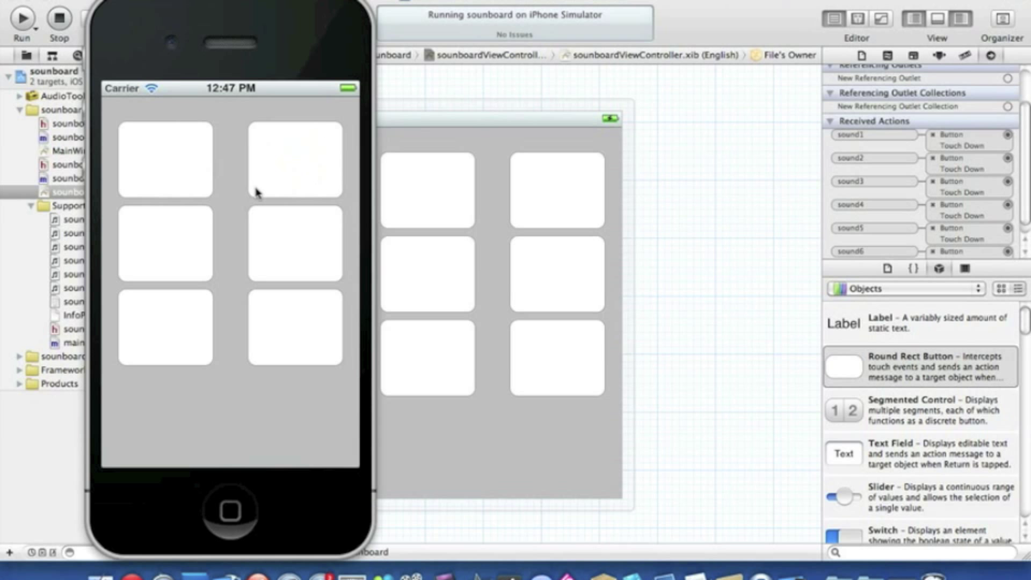
click(165, 243)
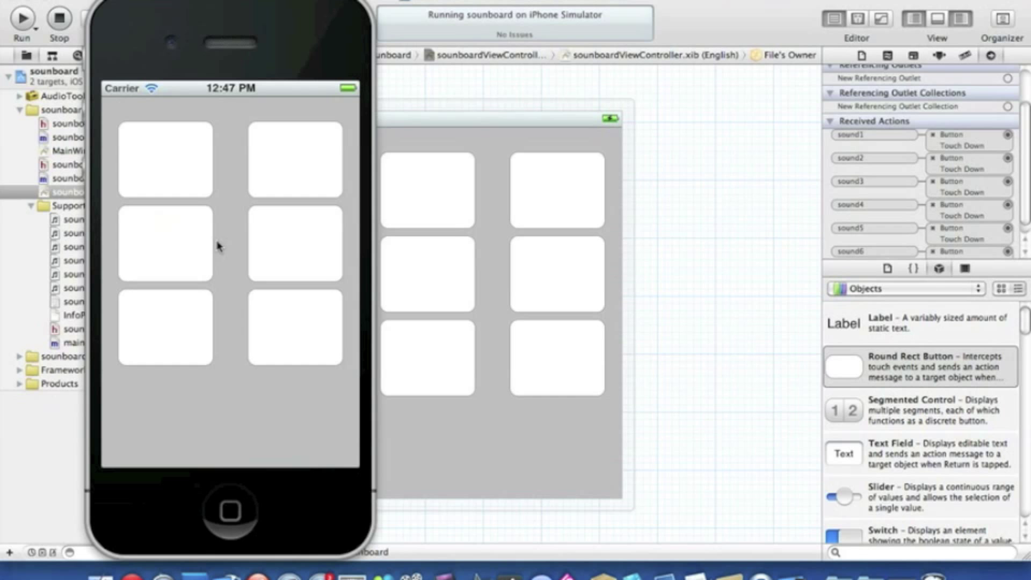
click(275, 242)
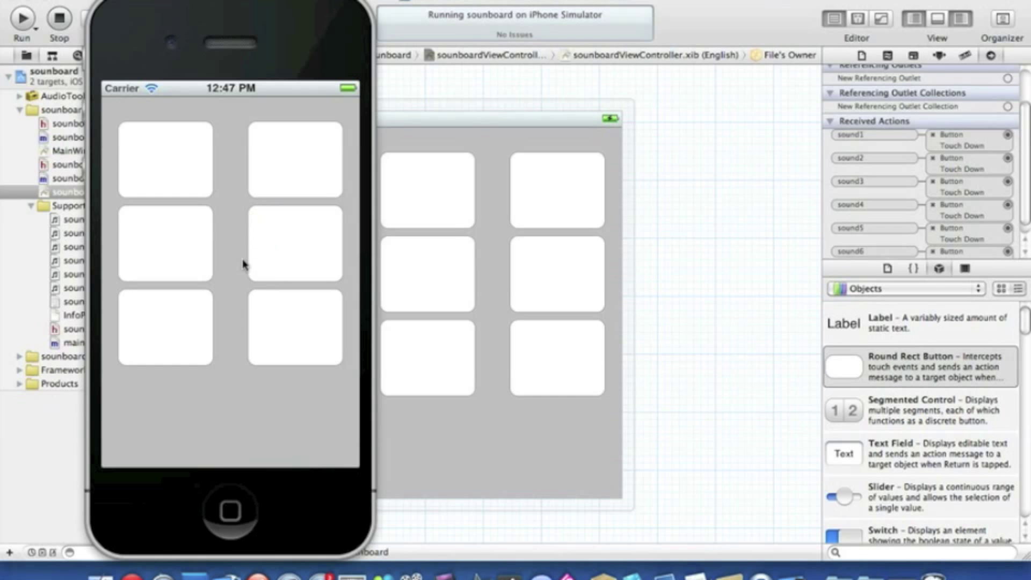
click(193, 318)
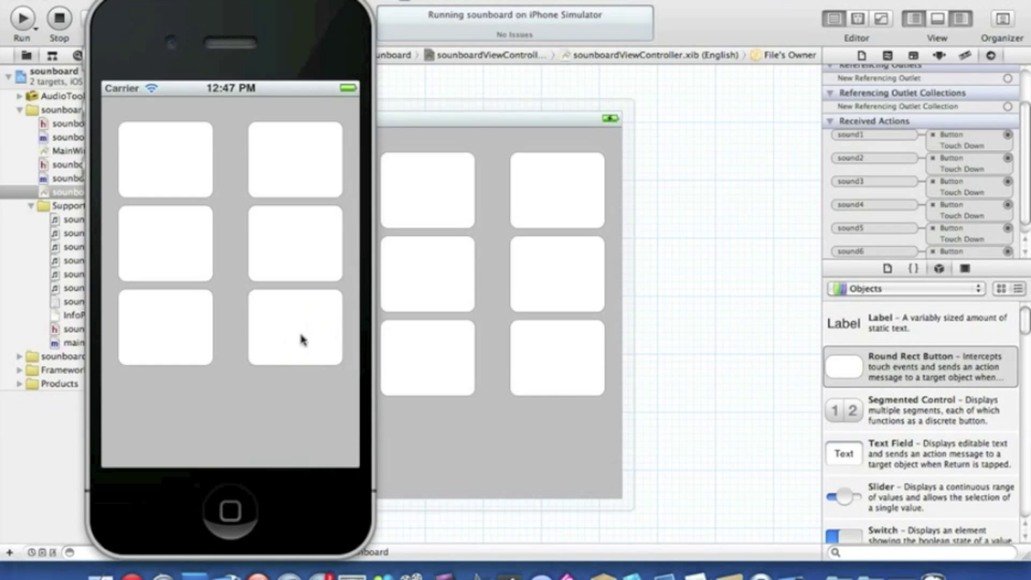
click(249, 389)
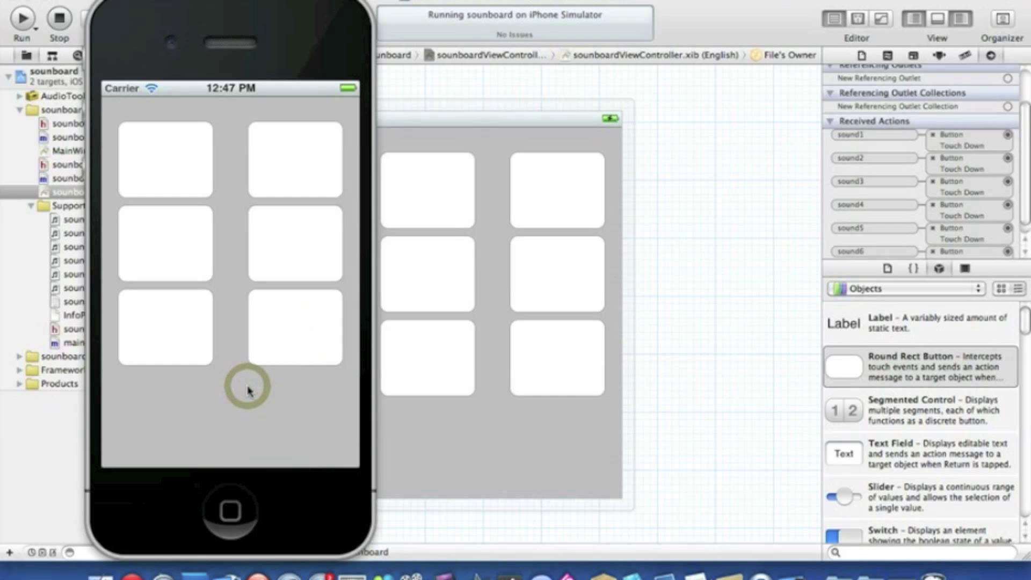